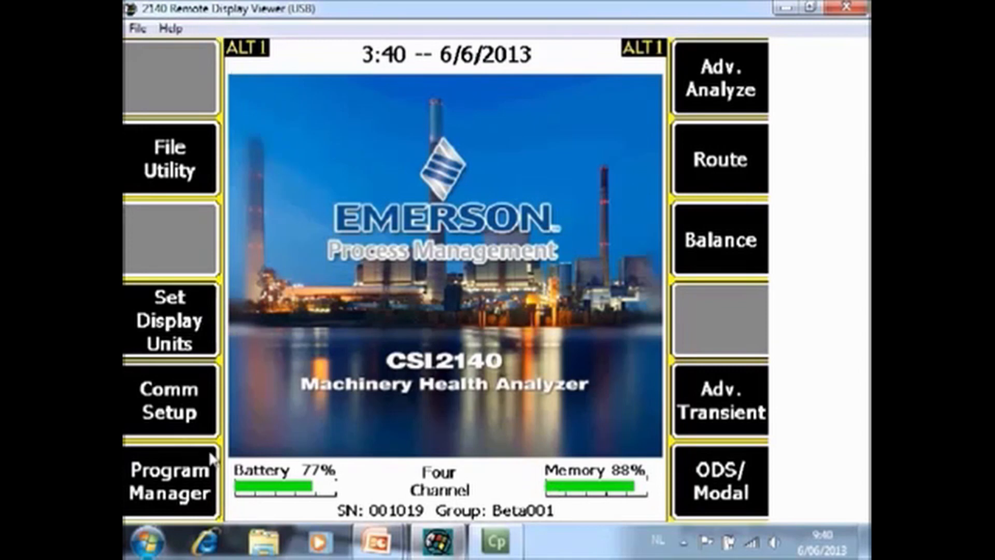
{"action": "mouse_move", "coordinate": [614, 550]}
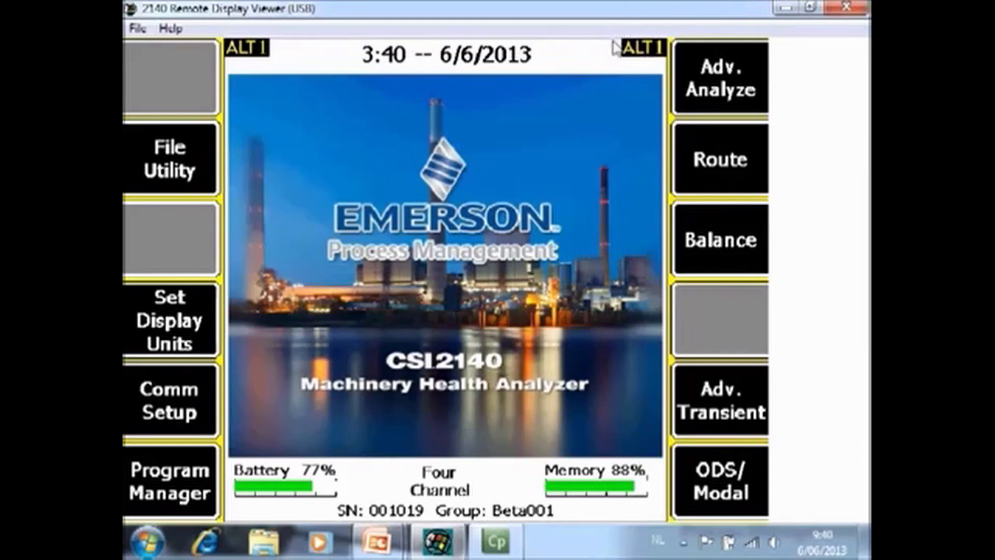
{"action": "mouse_move", "coordinate": [646, 63]}
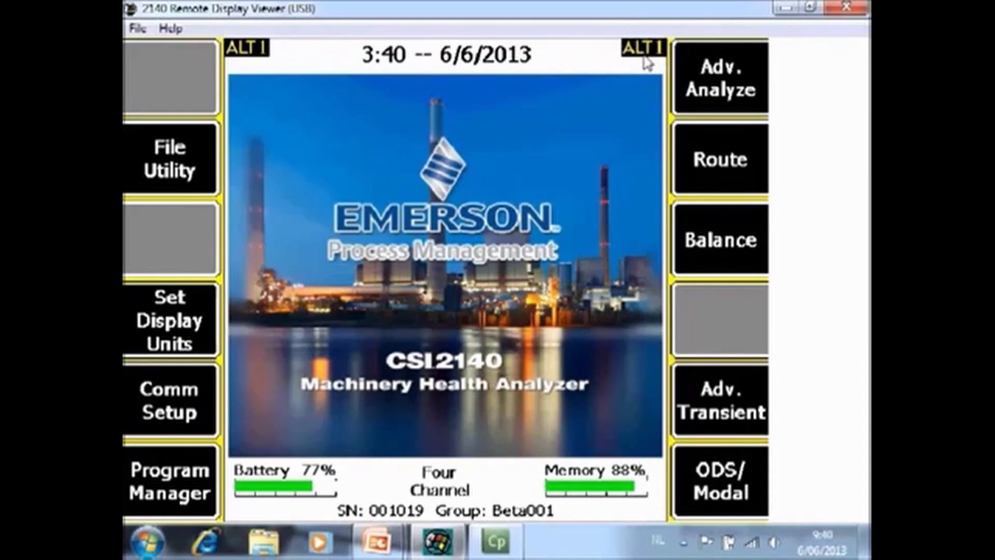
Start File Utility, shutting down the active program to enter it.
{"action": "left_click", "coordinate": [641, 50]}
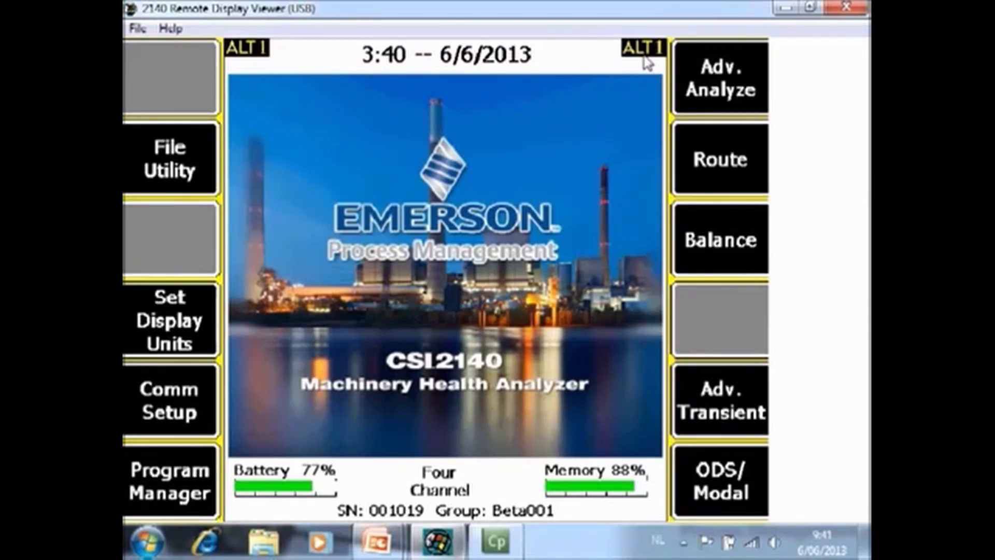
{"action": "mouse_move", "coordinate": [200, 137]}
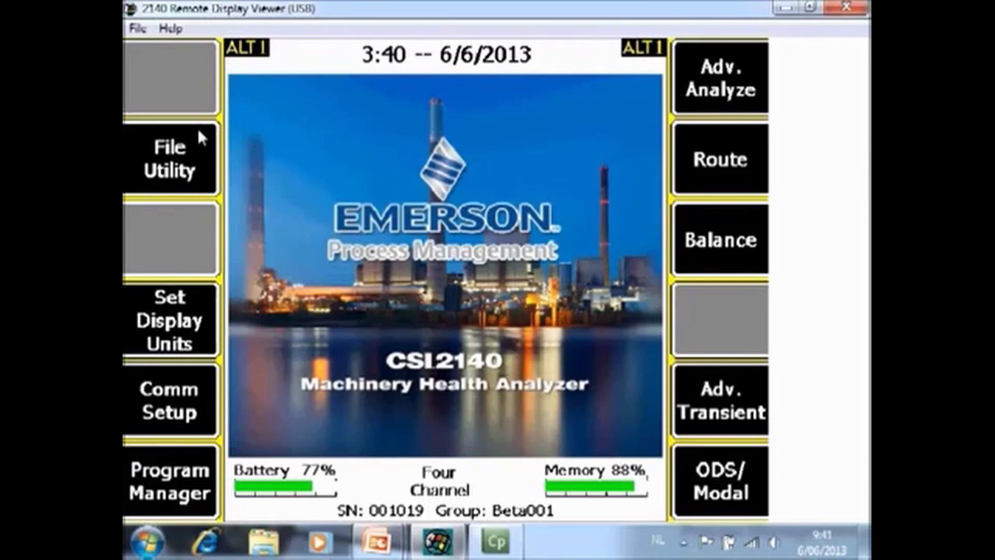
{"action": "left_click", "coordinate": [169, 158]}
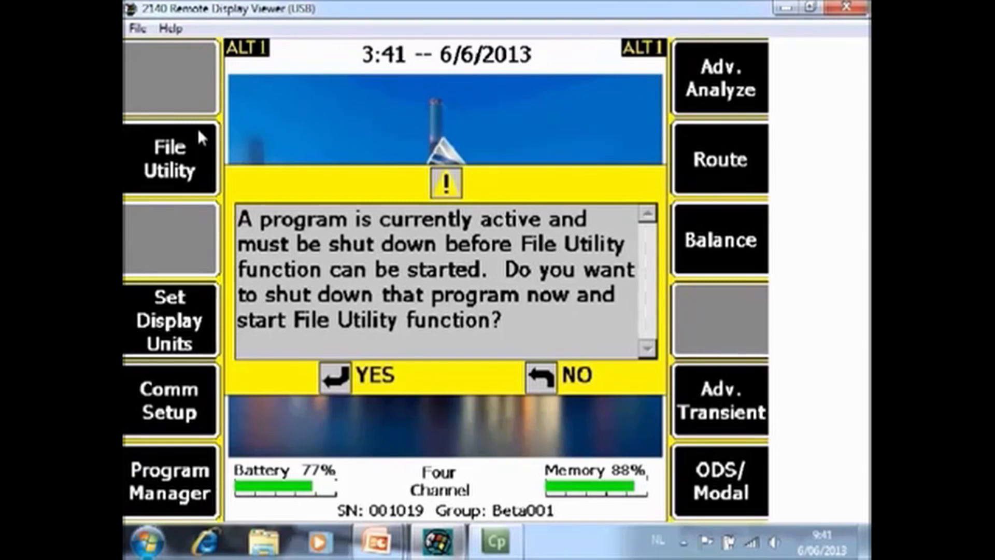
{"action": "left_click", "coordinate": [362, 375]}
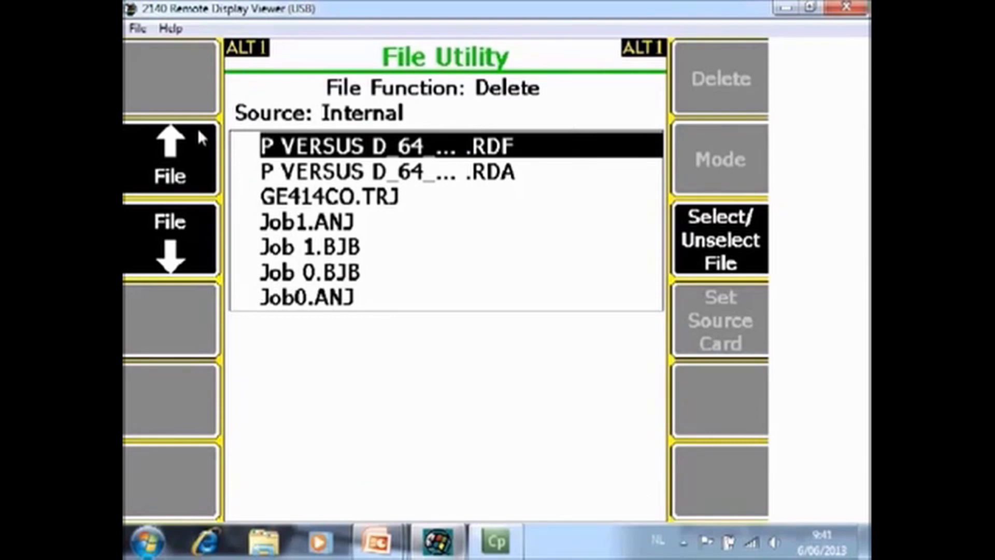
{"action": "mouse_move", "coordinate": [530, 202]}
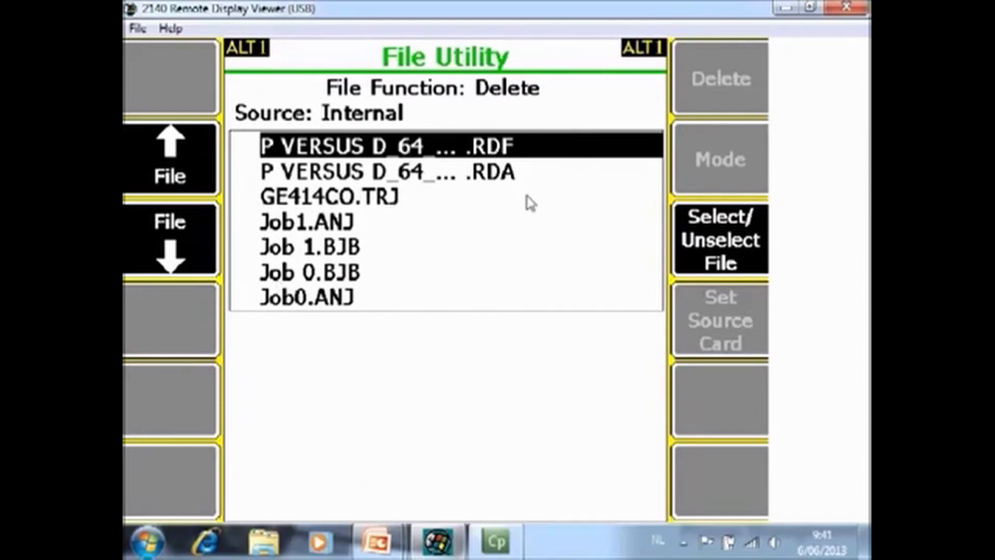
{"action": "mouse_move", "coordinate": [512, 257]}
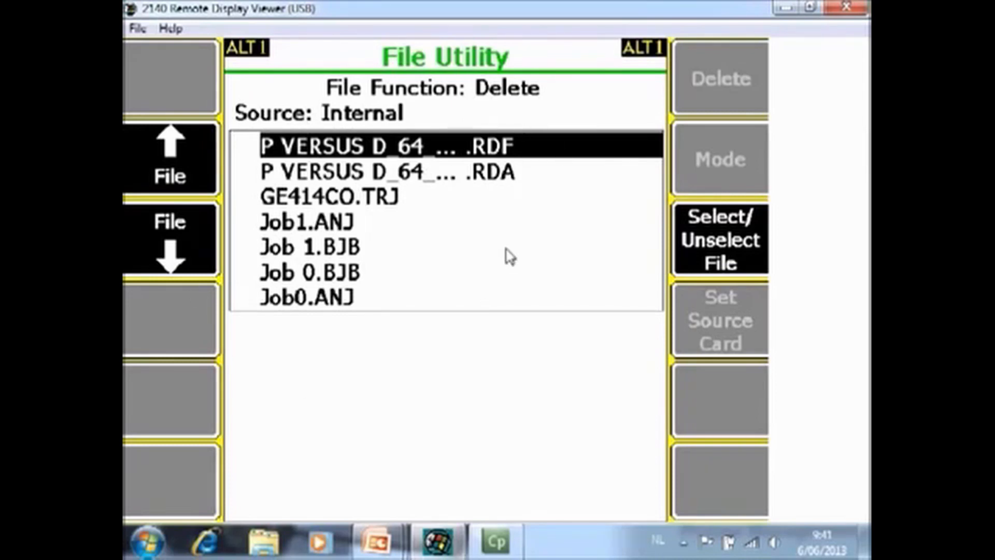
{"action": "mouse_move", "coordinate": [473, 134]}
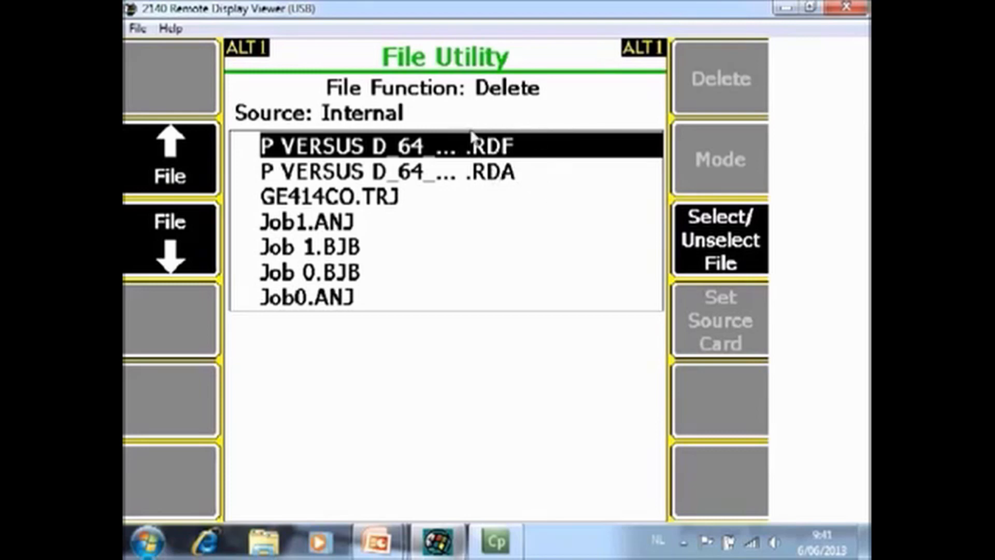
{"action": "mouse_move", "coordinate": [418, 206]}
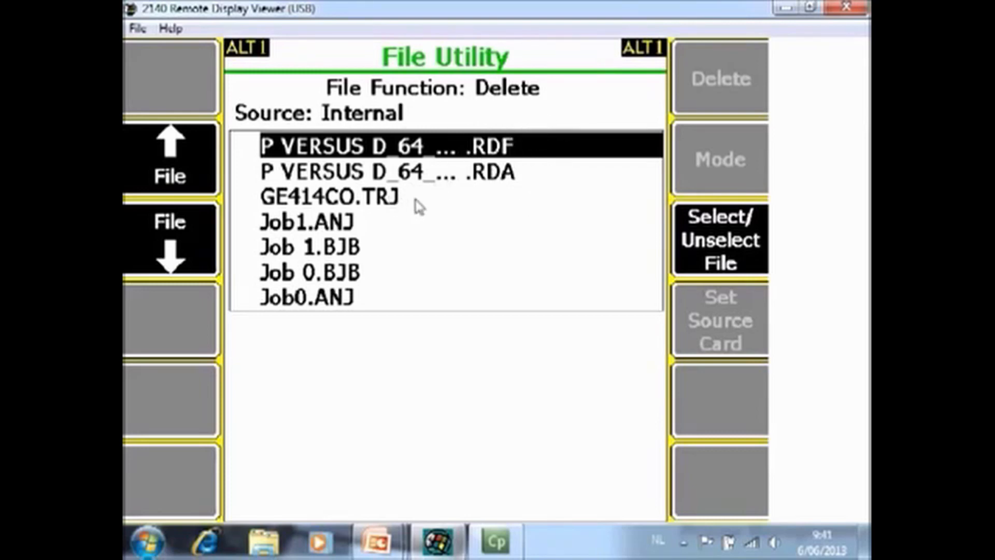
{"action": "mouse_move", "coordinate": [377, 223]}
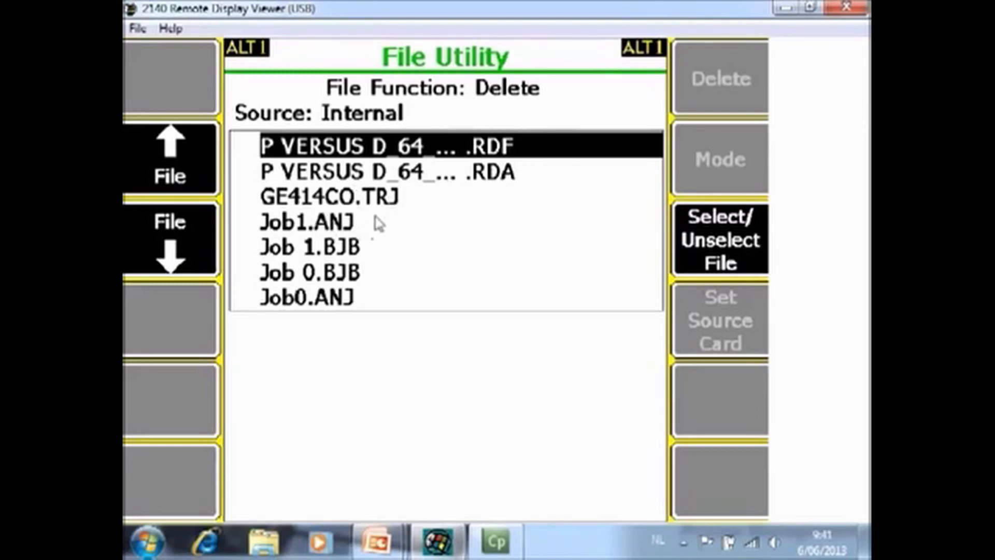
{"action": "mouse_move", "coordinate": [367, 271]}
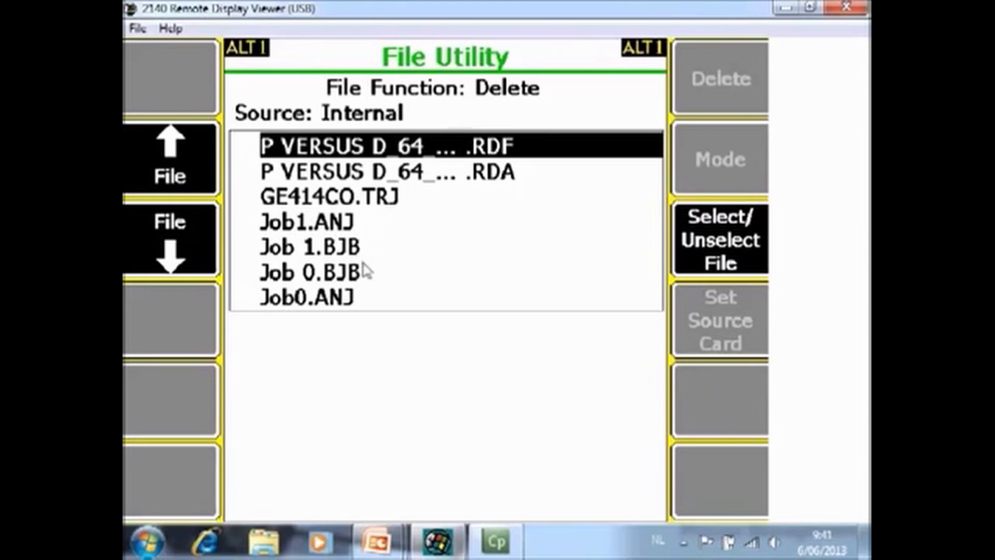
{"action": "mouse_move", "coordinate": [351, 299]}
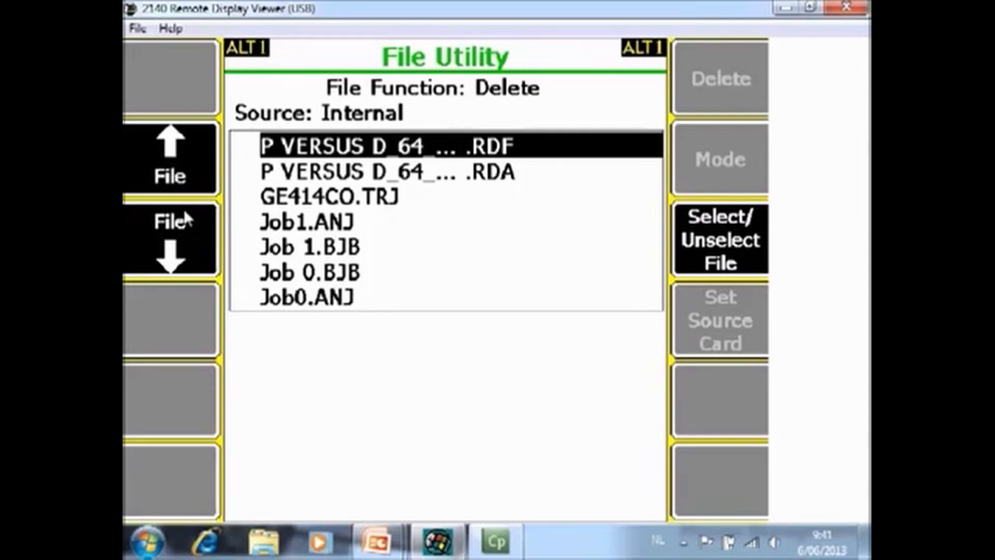
Move down the file list and mark Job1.ANJ for deletion.
{"action": "left_click", "coordinate": [308, 247]}
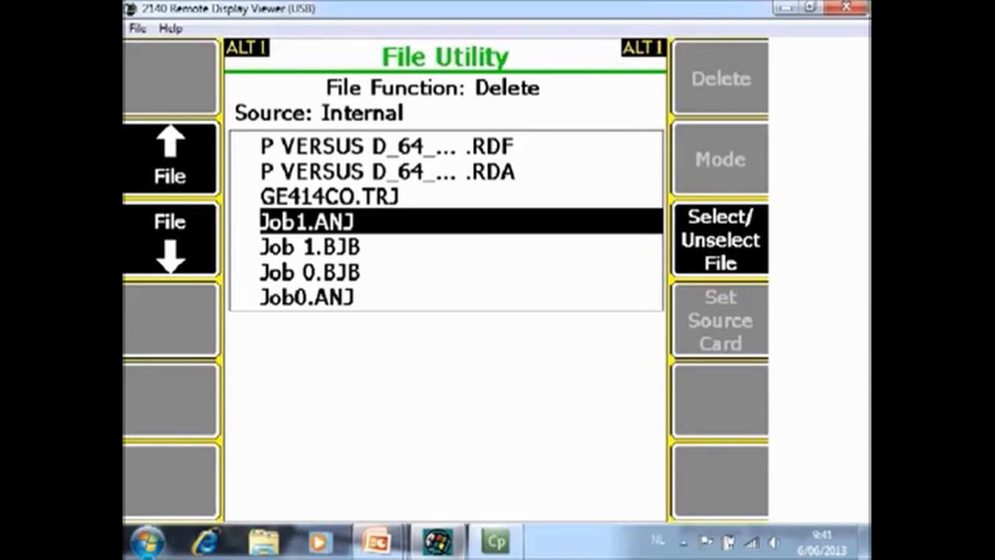
{"action": "left_click", "coordinate": [719, 240]}
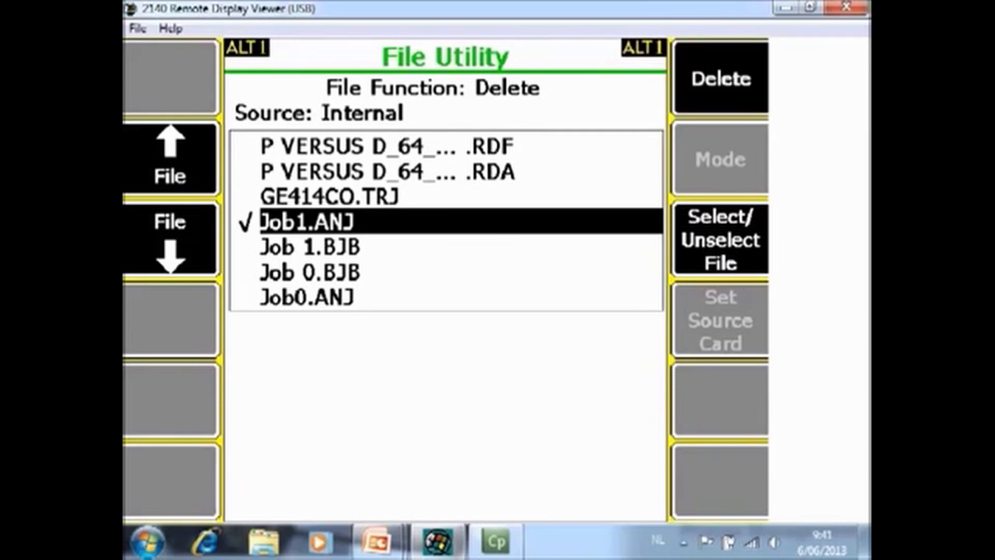
{"action": "mouse_move", "coordinate": [749, 29]}
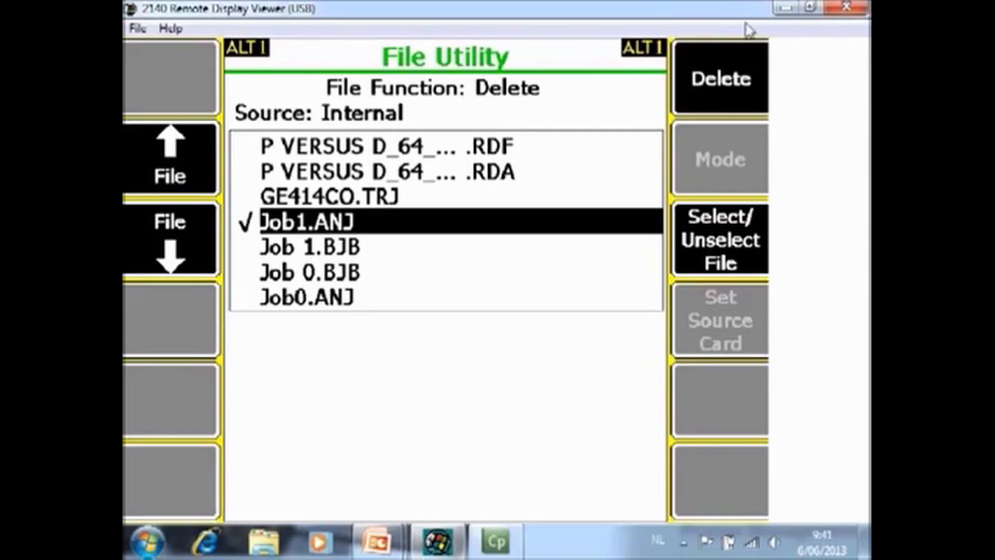
{"action": "mouse_move", "coordinate": [779, 95]}
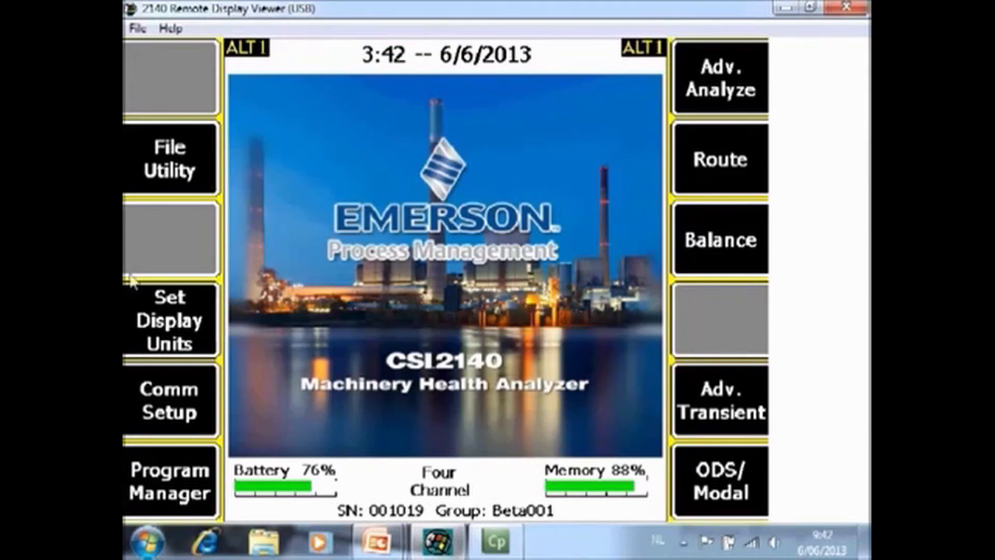
{"action": "mouse_move", "coordinate": [186, 406]}
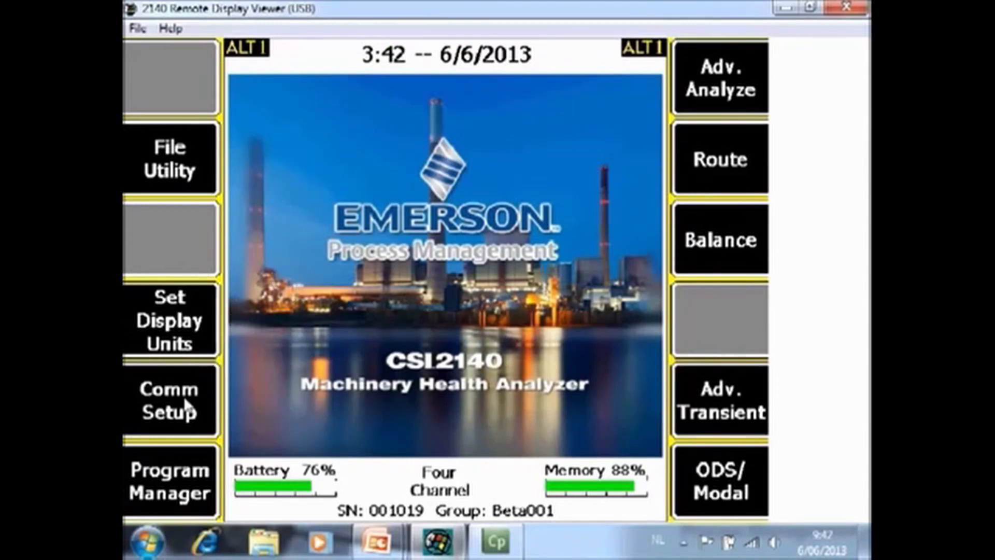
Enter Set Display Units and view the acceleration choices, keeping Peak.
{"action": "left_click", "coordinate": [169, 319]}
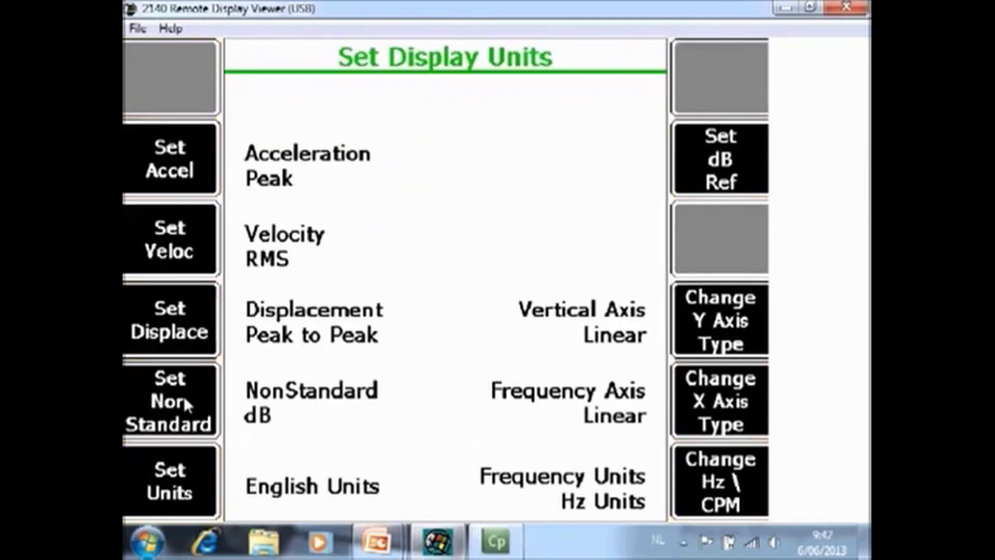
{"action": "mouse_move", "coordinate": [197, 162]}
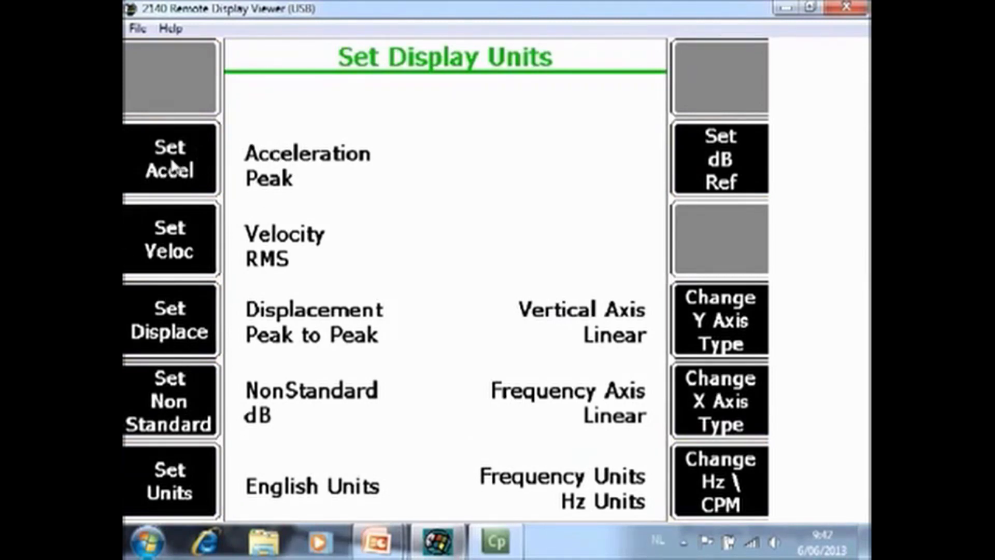
{"action": "left_click", "coordinate": [169, 158]}
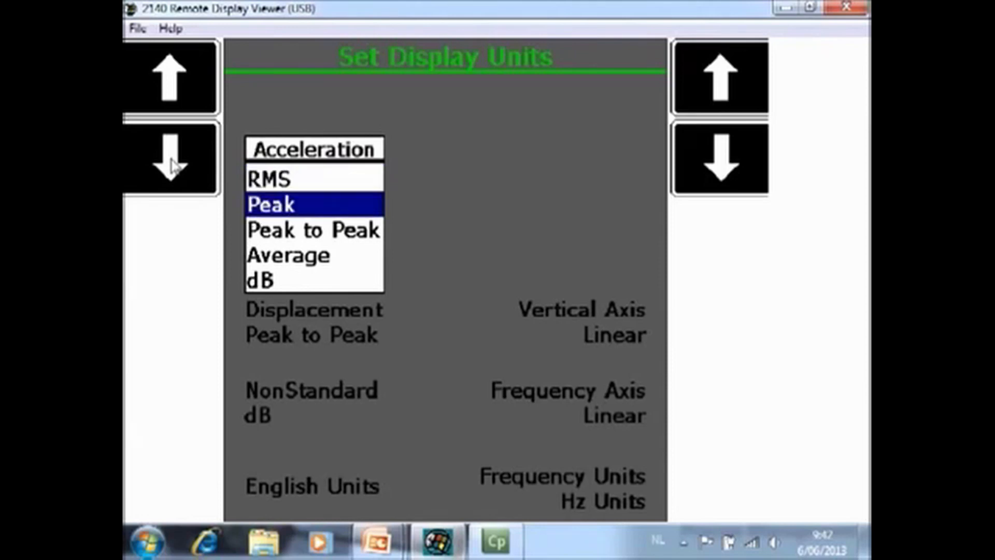
{"action": "left_click", "coordinate": [289, 255]}
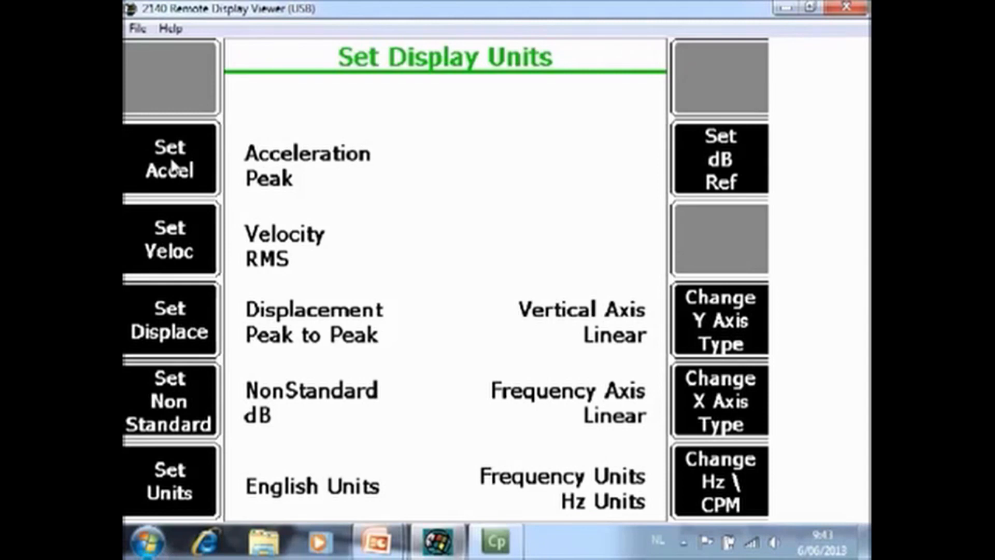
View the velocity and displacement choices, keeping displacement at Peak to Peak.
{"action": "left_click", "coordinate": [169, 240]}
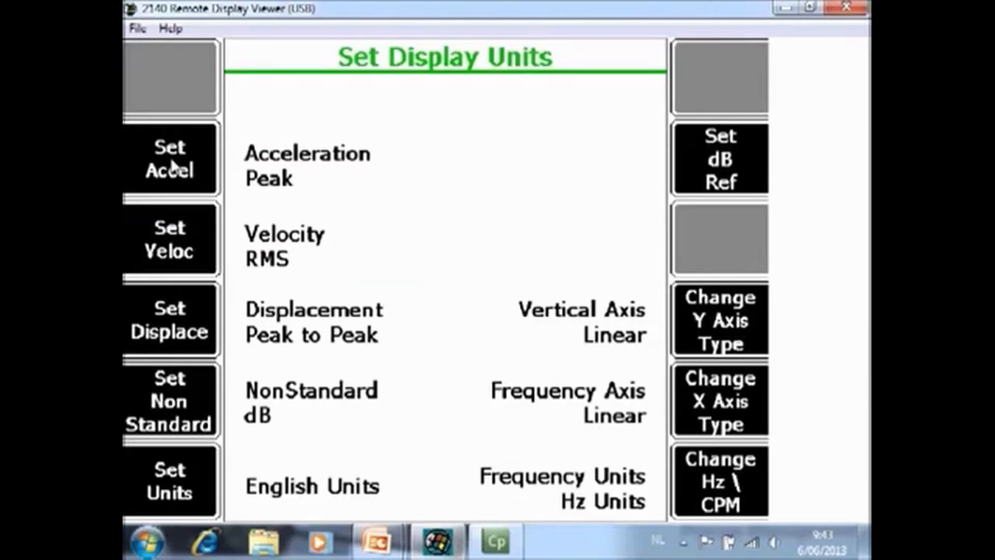
{"action": "left_click", "coordinate": [169, 320]}
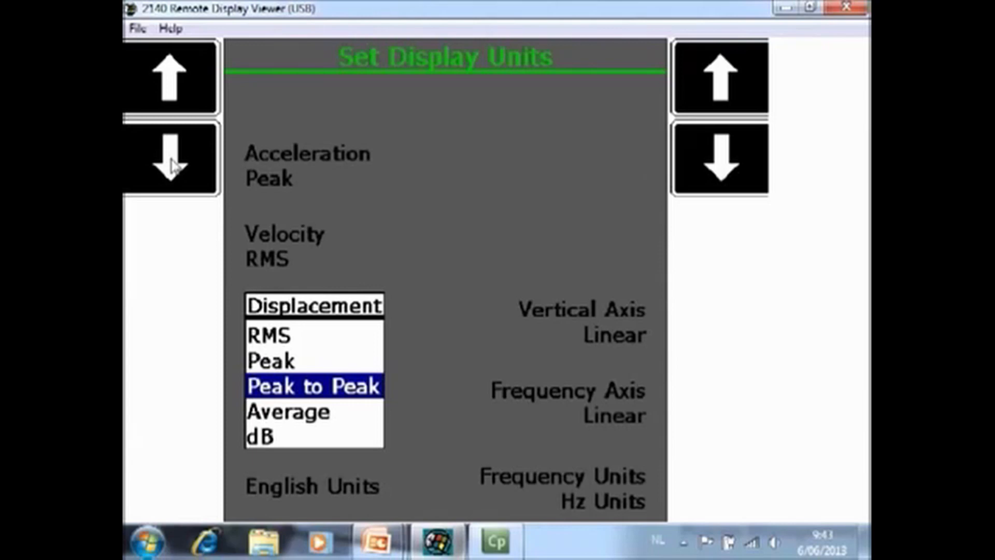
{"action": "left_click", "coordinate": [312, 386]}
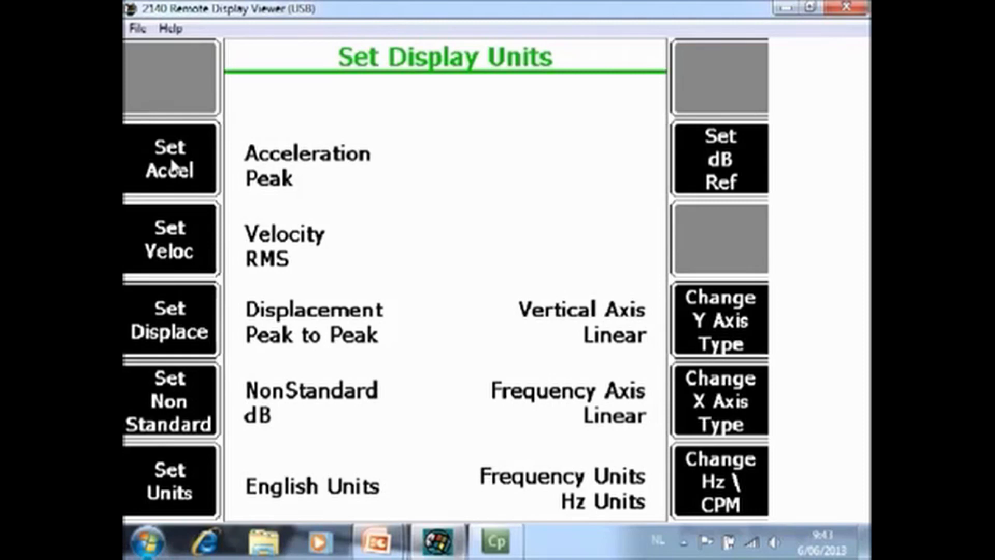
Cycle the unit system through Metric and SI back to English units.
{"action": "left_click", "coordinate": [169, 481]}
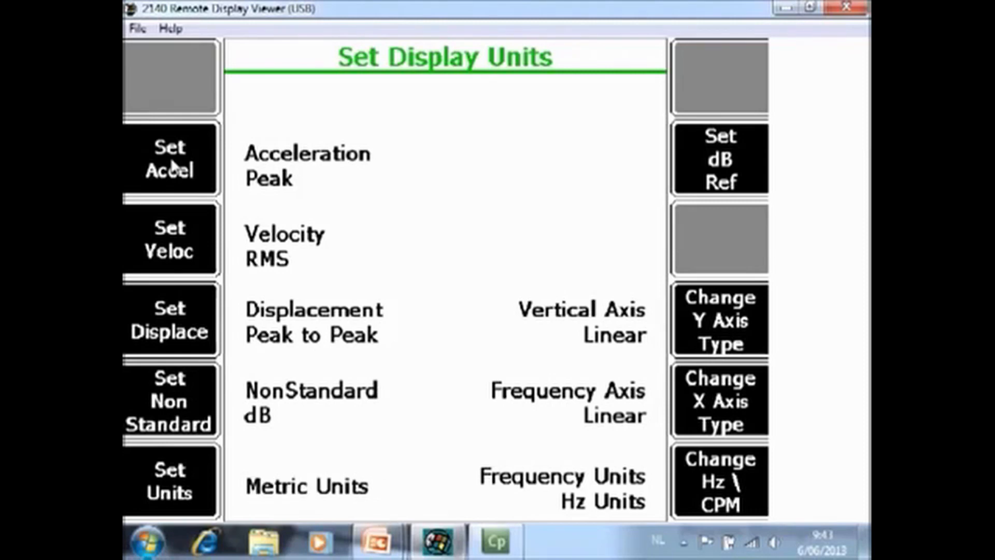
{"action": "left_click", "coordinate": [169, 481]}
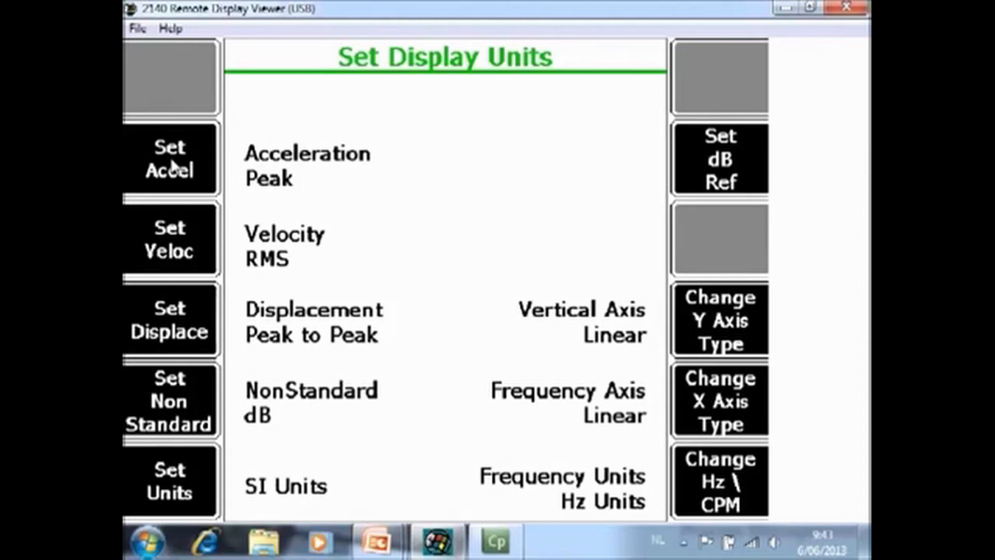
{"action": "left_click", "coordinate": [169, 480]}
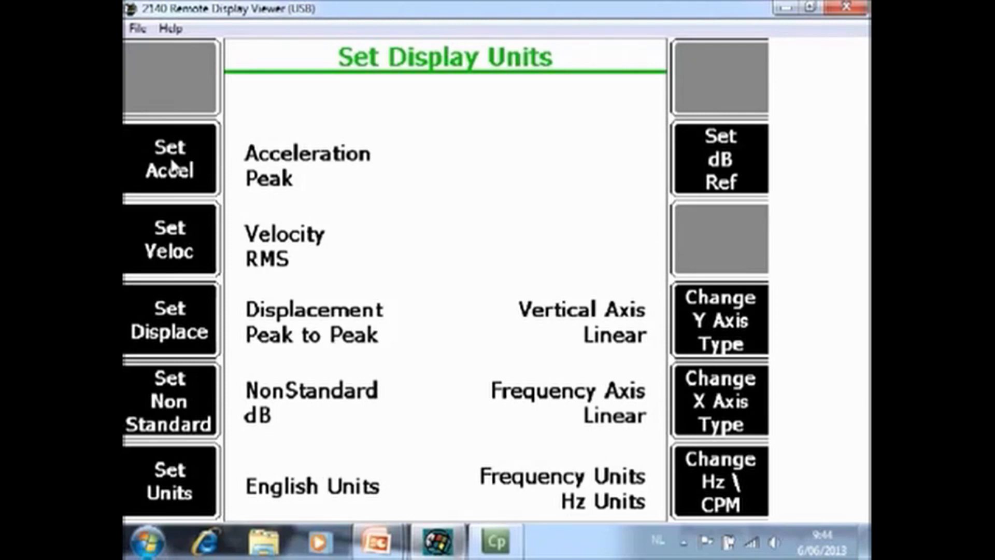
Switch the Y axis type to Log and exit to the ALT1 main screen.
{"action": "left_click", "coordinate": [719, 157]}
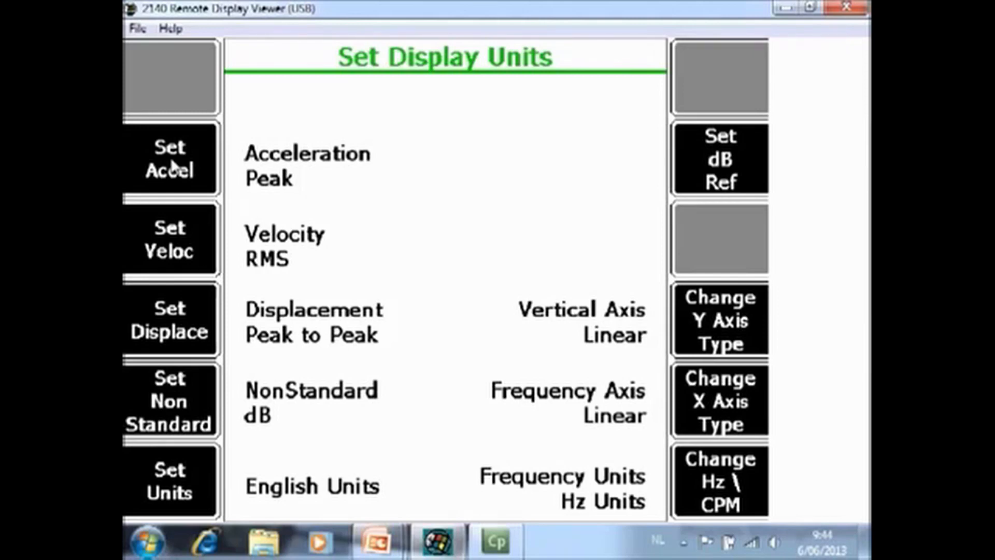
{"action": "left_click", "coordinate": [720, 320]}
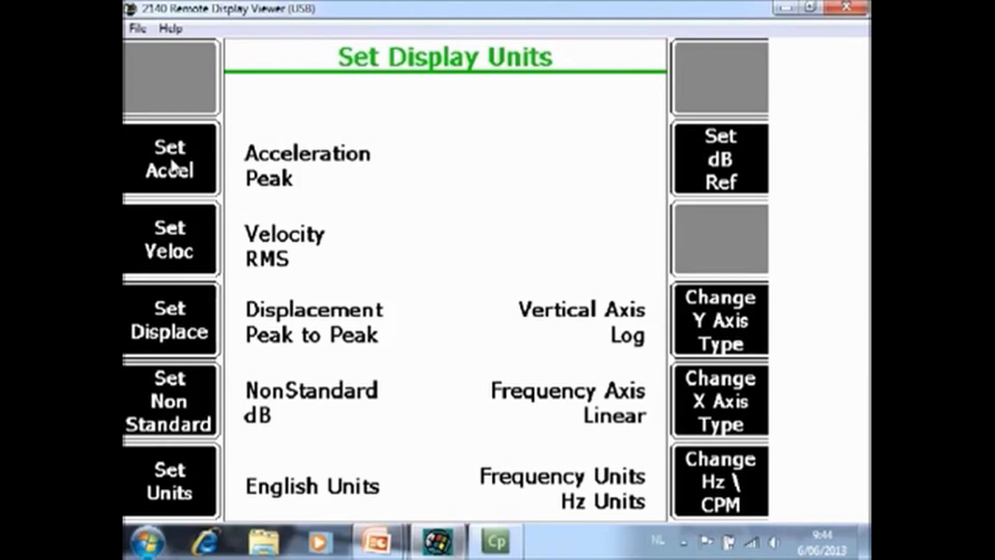
{"action": "left_click", "coordinate": [719, 319]}
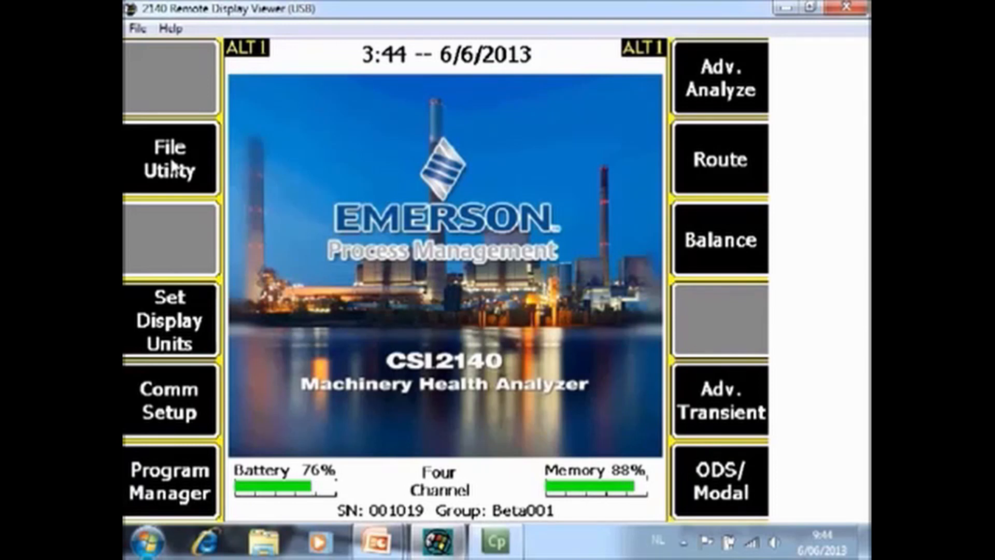
{"action": "left_click", "coordinate": [169, 400]}
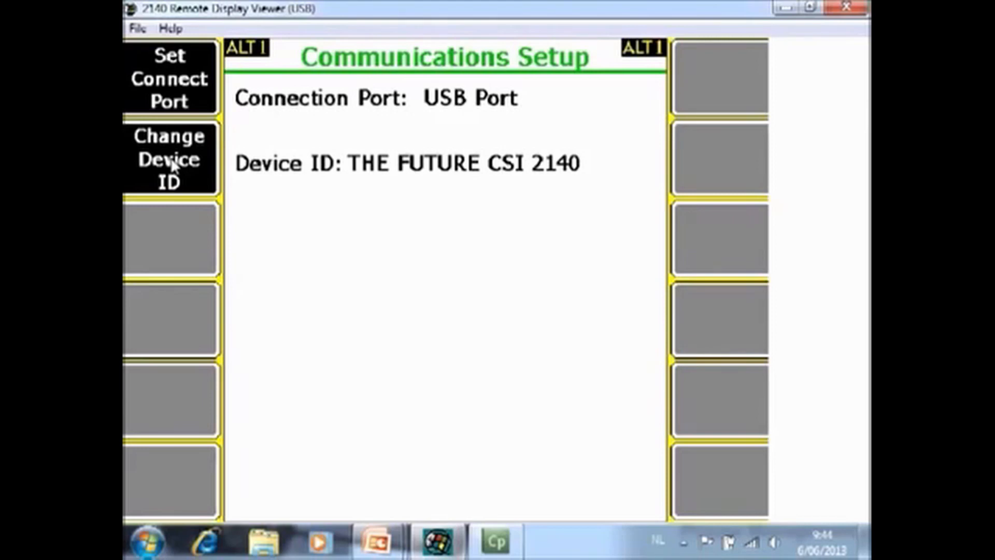
{"action": "left_click", "coordinate": [169, 76]}
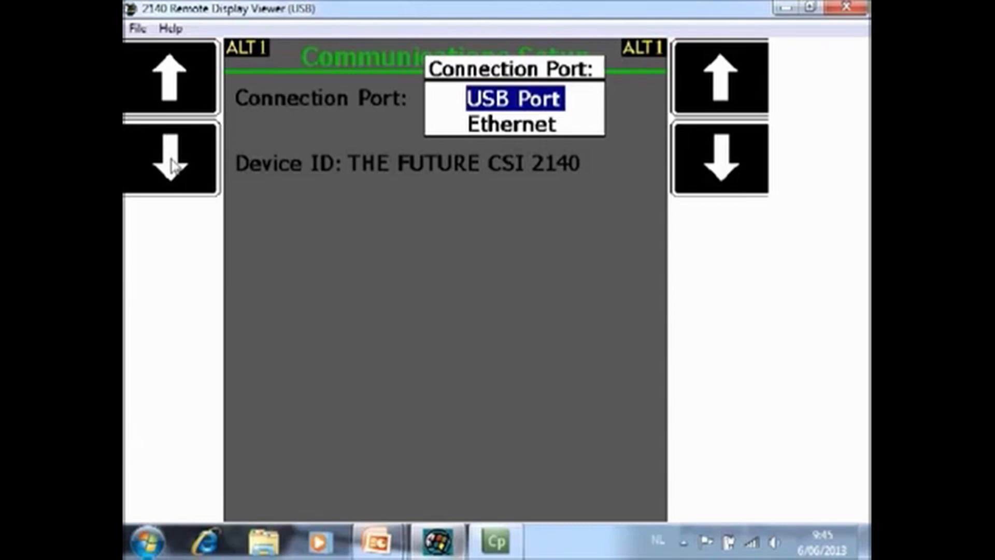
{"action": "left_click", "coordinate": [514, 99]}
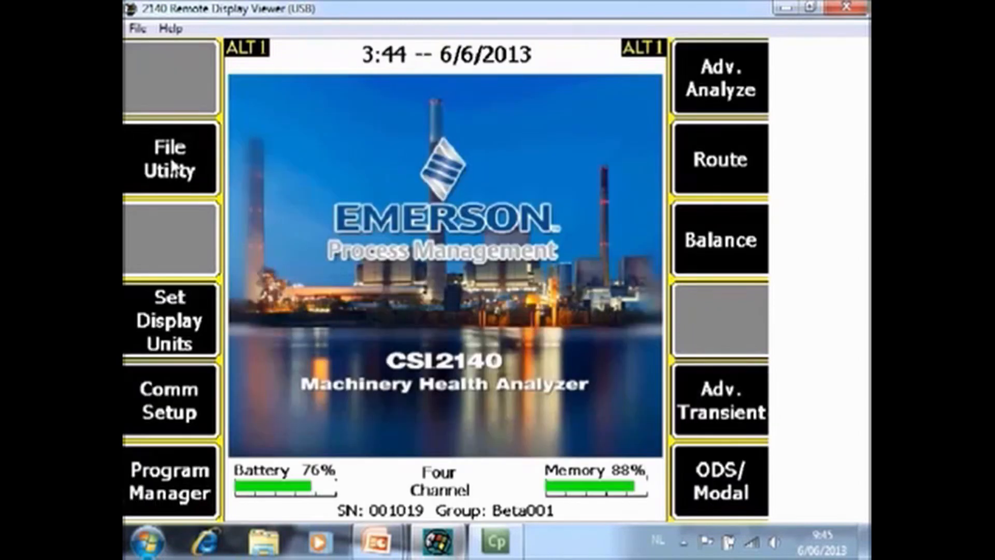
{"action": "left_click", "coordinate": [168, 481]}
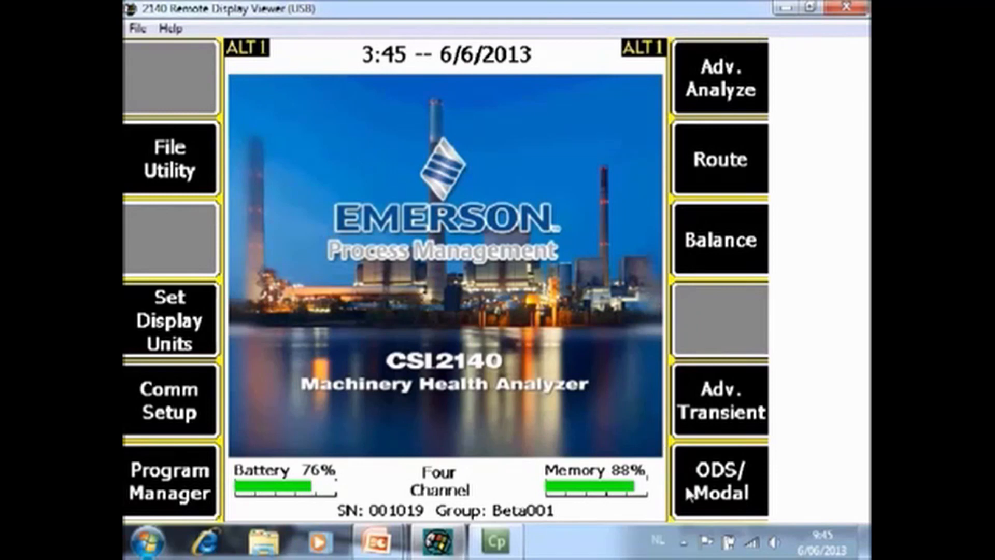
{"action": "mouse_move", "coordinate": [652, 340]}
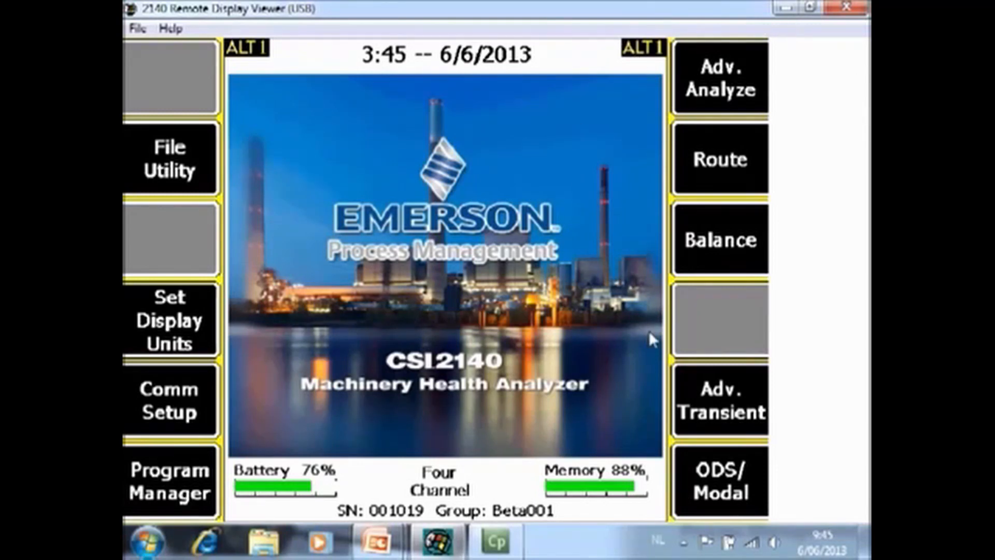
{"action": "mouse_move", "coordinate": [750, 26]}
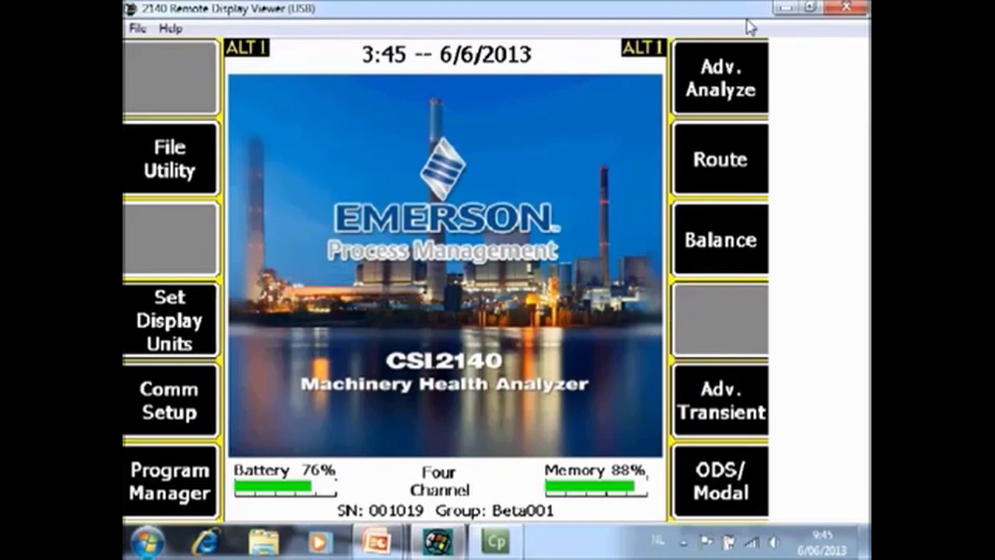
{"action": "mouse_move", "coordinate": [747, 141]}
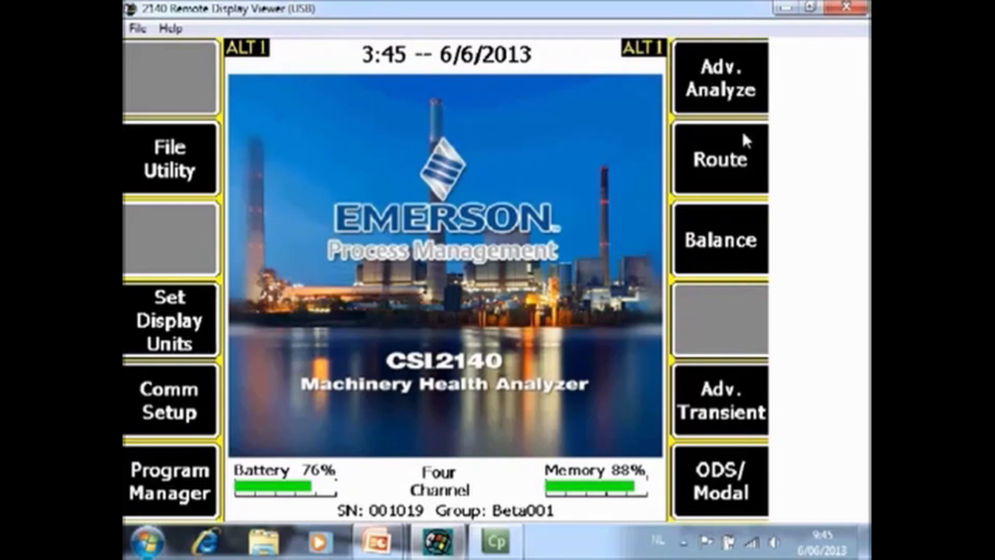
{"action": "mouse_move", "coordinate": [647, 185]}
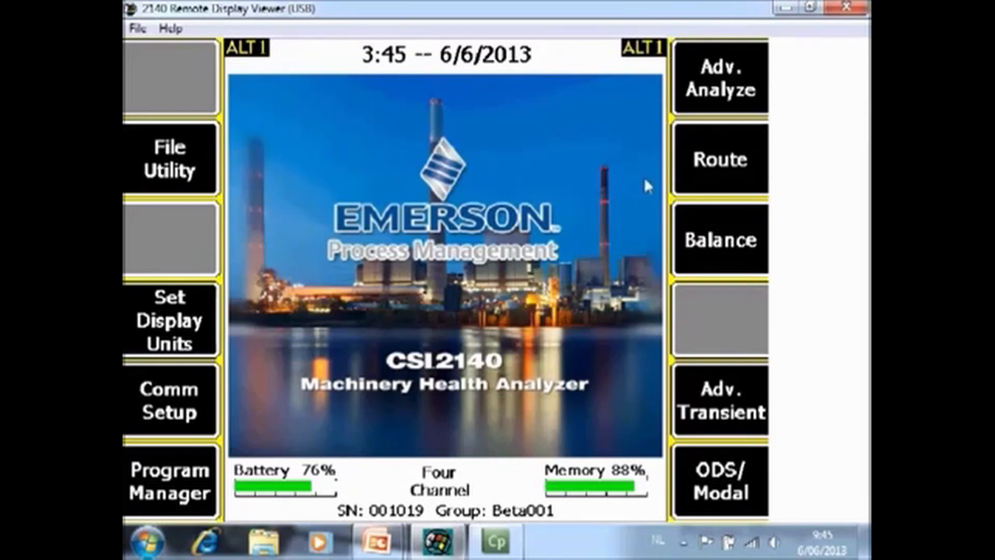
{"action": "mouse_move", "coordinate": [699, 195]}
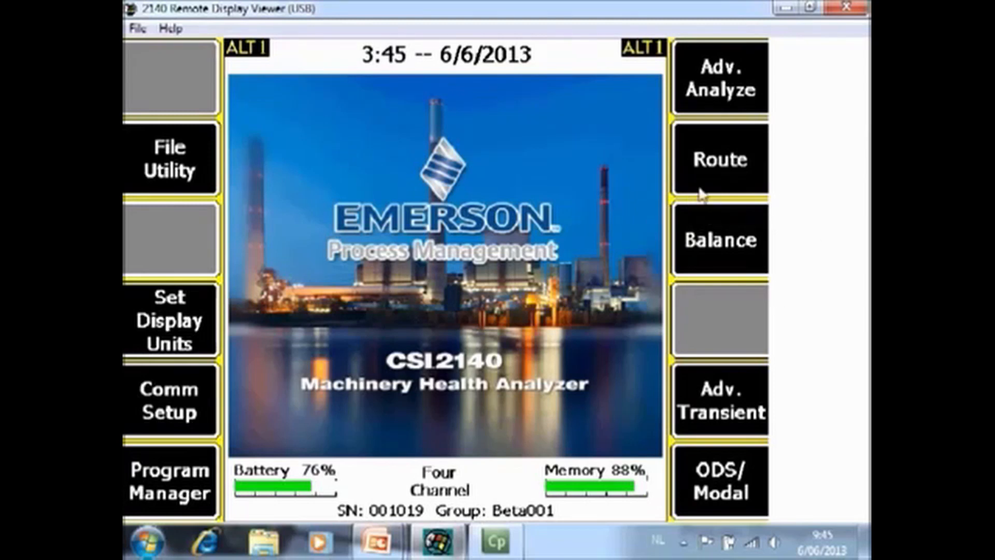
{"action": "mouse_move", "coordinate": [667, 342]}
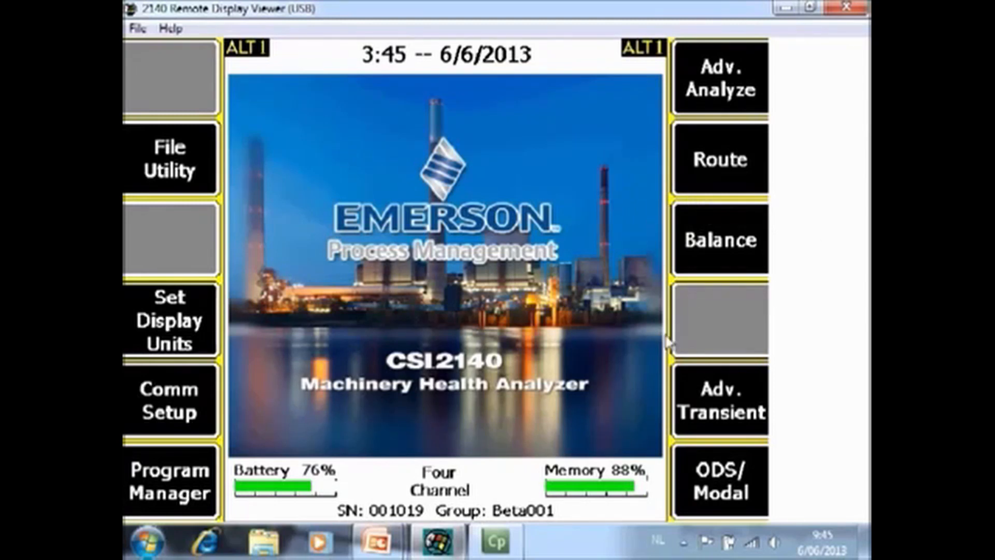
{"action": "mouse_move", "coordinate": [694, 434]}
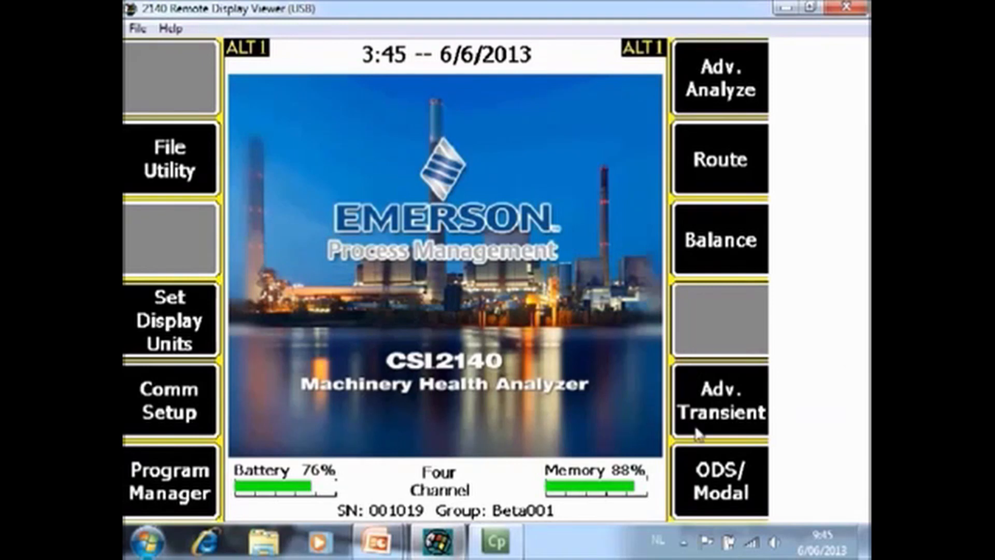
{"action": "mouse_move", "coordinate": [780, 520]}
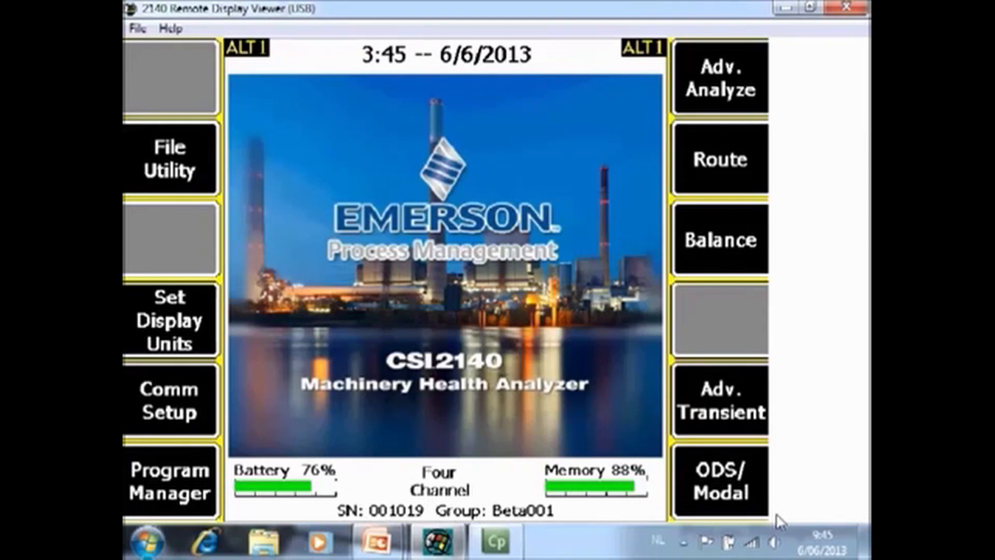
{"action": "mouse_move", "coordinate": [760, 108]}
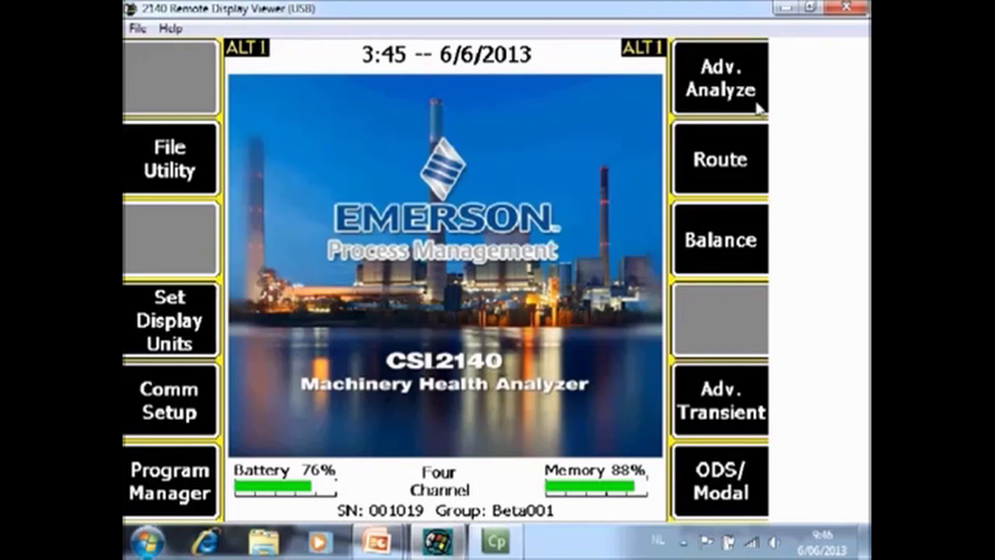
{"action": "mouse_move", "coordinate": [720, 485]}
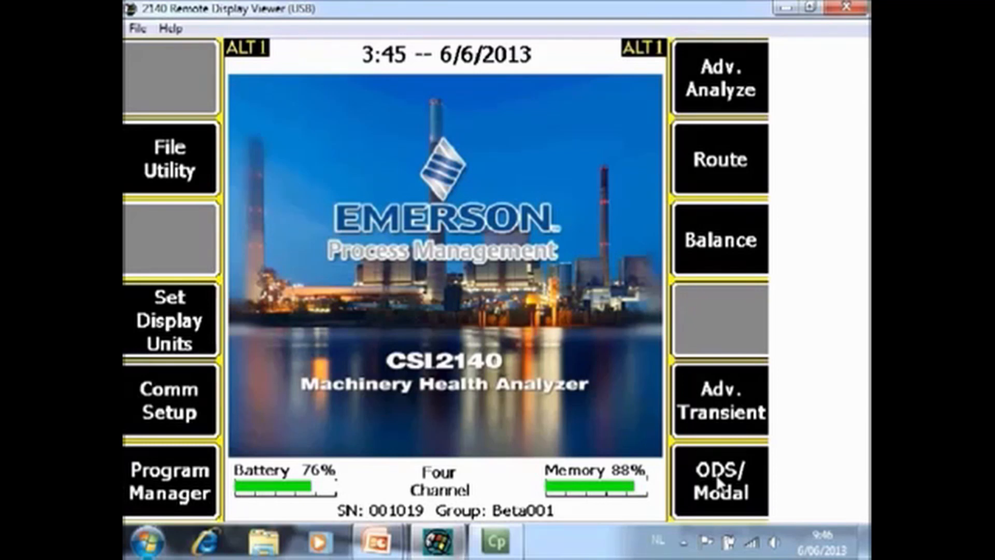
{"action": "left_click", "coordinate": [721, 77]}
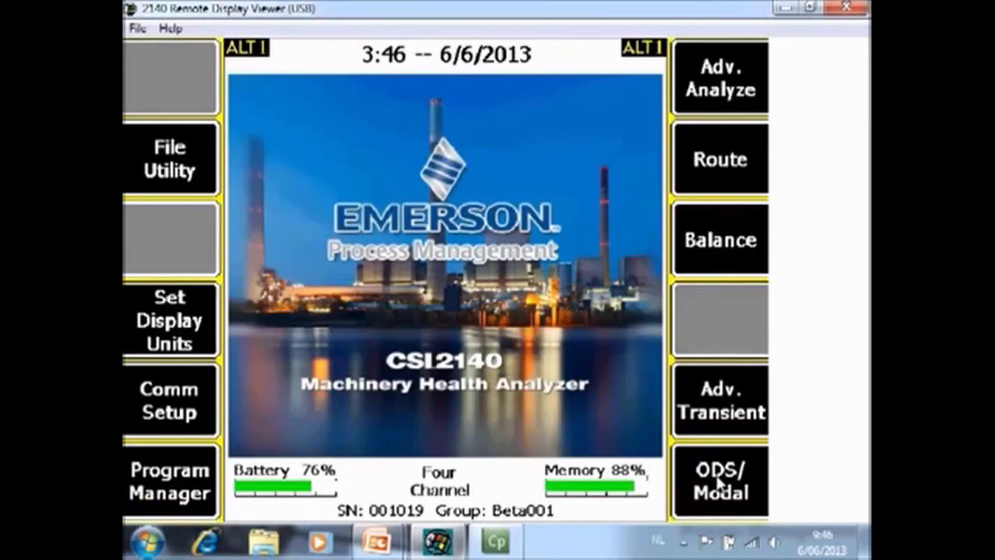
{"action": "left_click", "coordinate": [719, 159]}
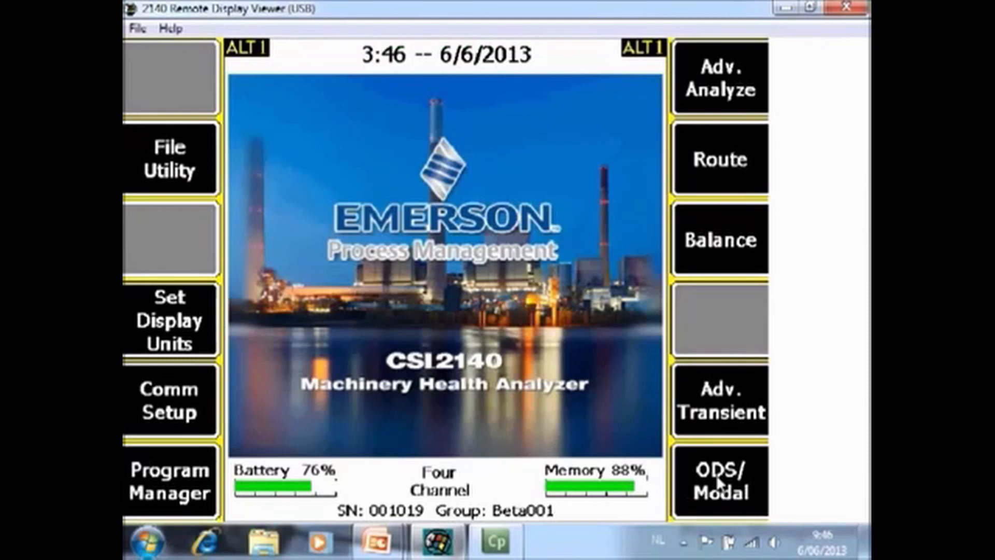
{"action": "left_click", "coordinate": [719, 240]}
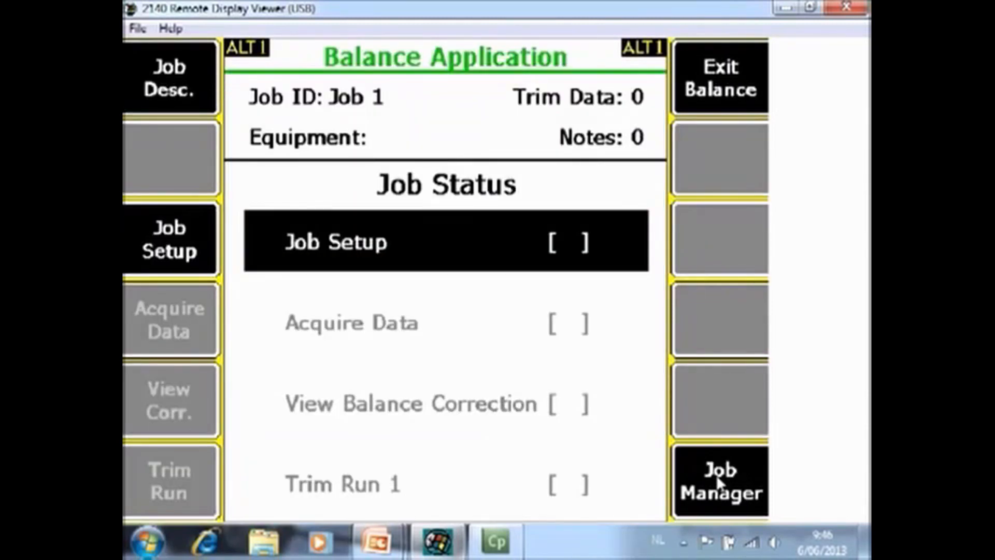
{"action": "left_click", "coordinate": [719, 76]}
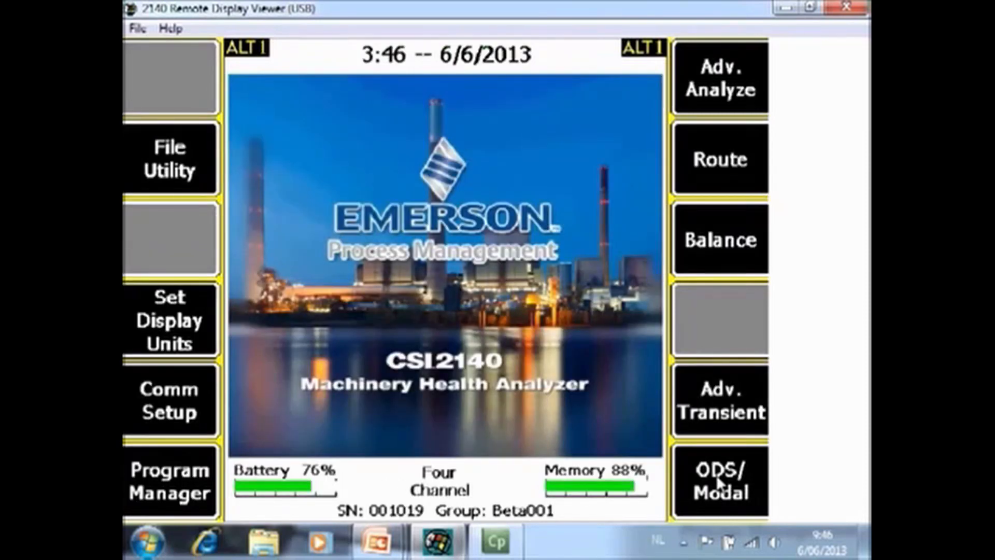
{"action": "left_click", "coordinate": [720, 399]}
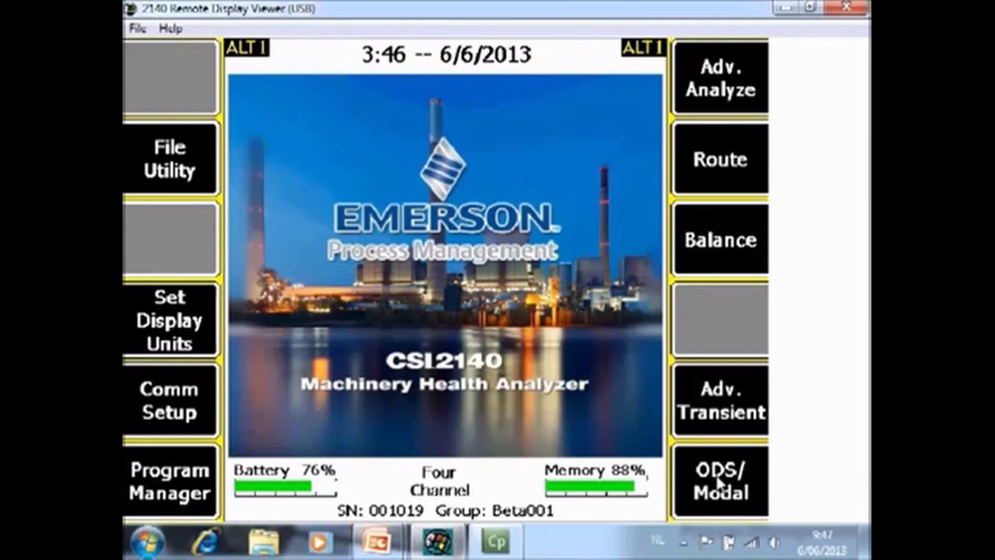
{"action": "left_click", "coordinate": [720, 480]}
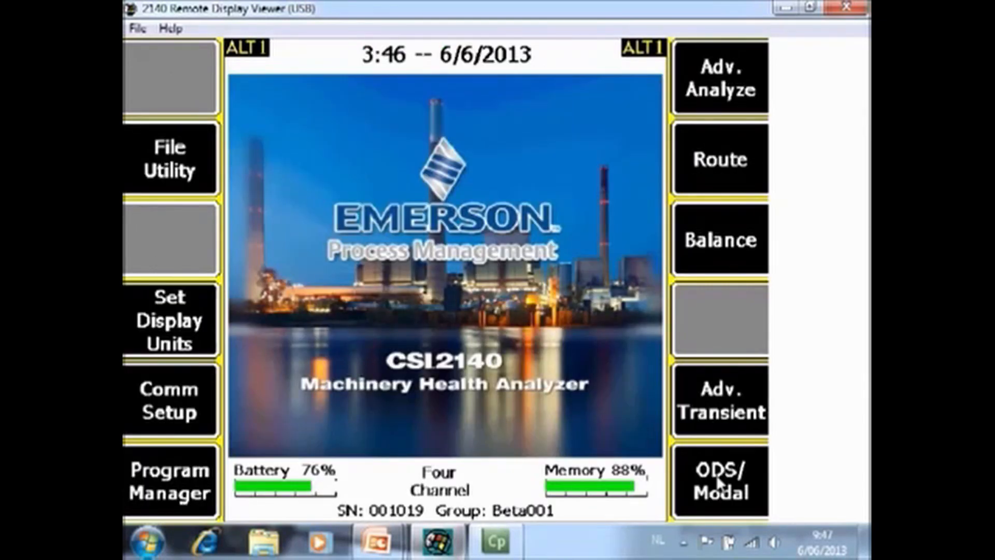
{"action": "mouse_move", "coordinate": [632, 87]}
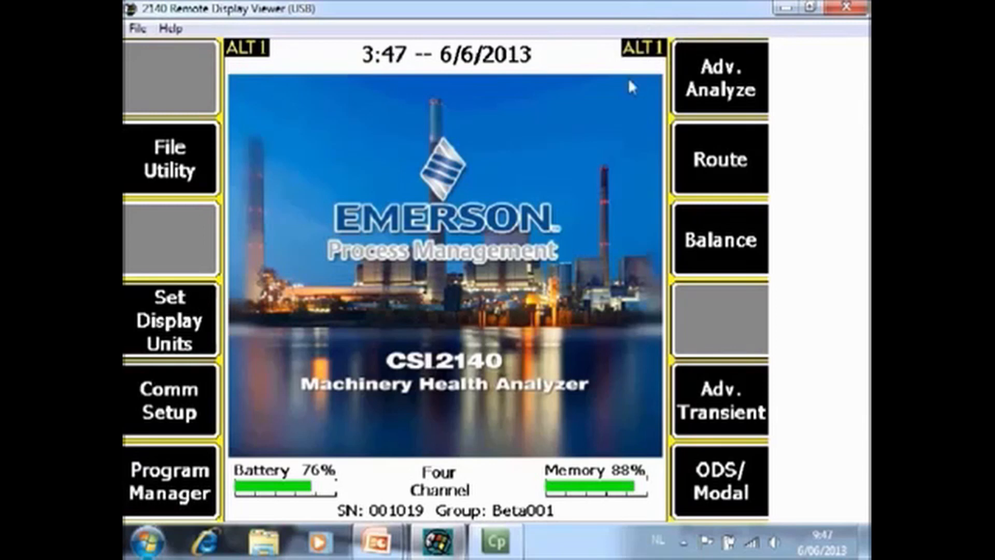
{"action": "mouse_move", "coordinate": [320, 87]}
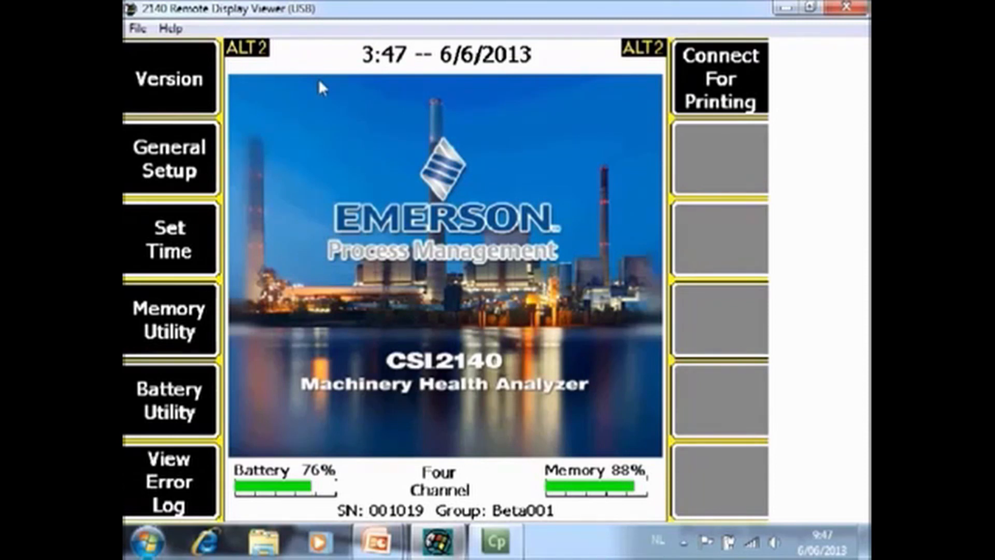
{"action": "mouse_move", "coordinate": [145, 69]}
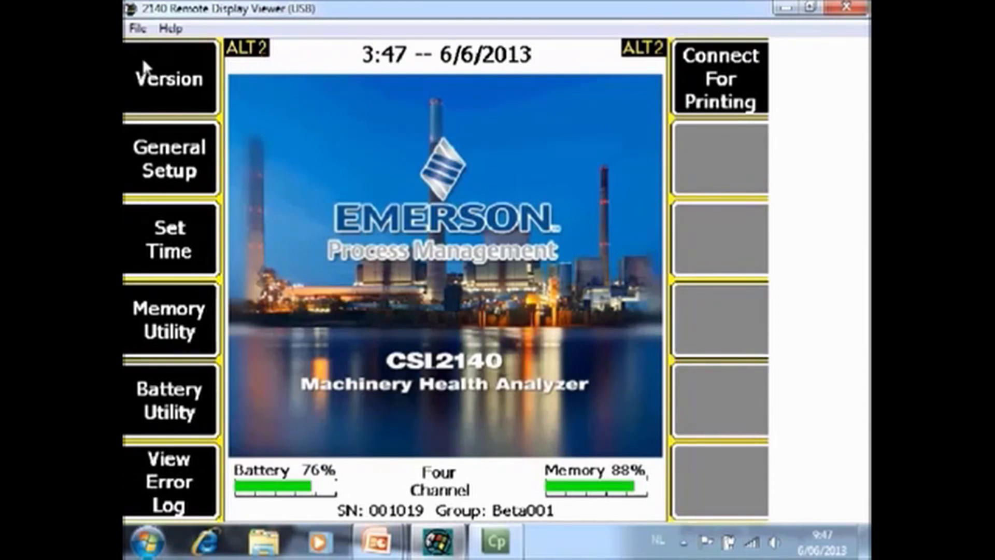
View the Version Information file list (builds 1.3.1.3) and return to the ALT2 home screen.
{"action": "left_click", "coordinate": [168, 77]}
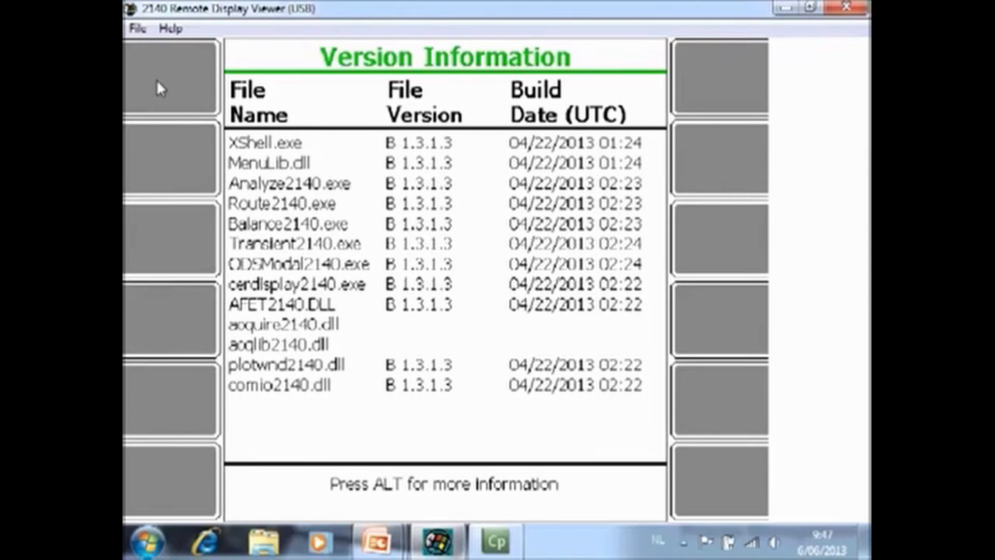
{"action": "mouse_move", "coordinate": [558, 151]}
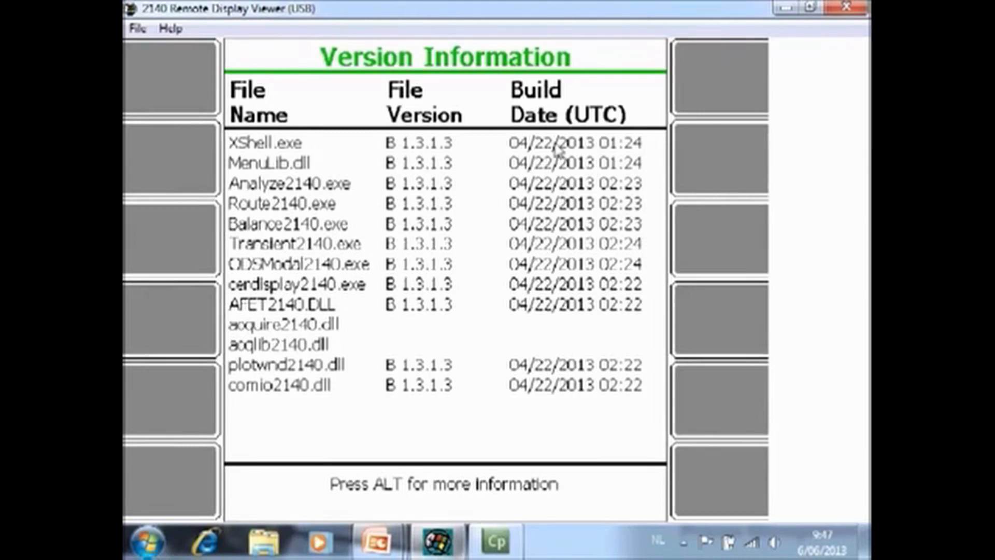
{"action": "key", "text": "alt"}
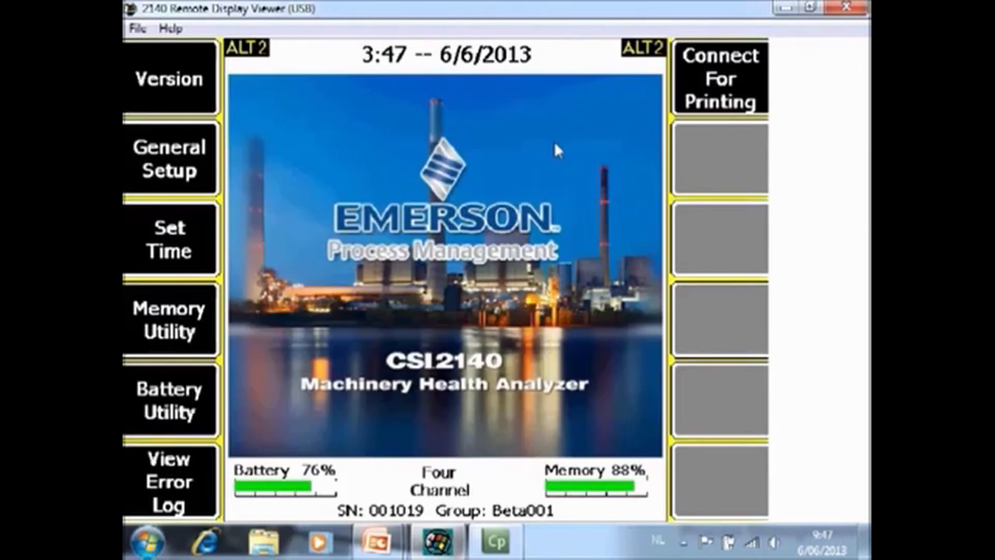
Enter General Analyzer Setup and toggle the keypad beeper On then back Off.
{"action": "left_click", "coordinate": [169, 159]}
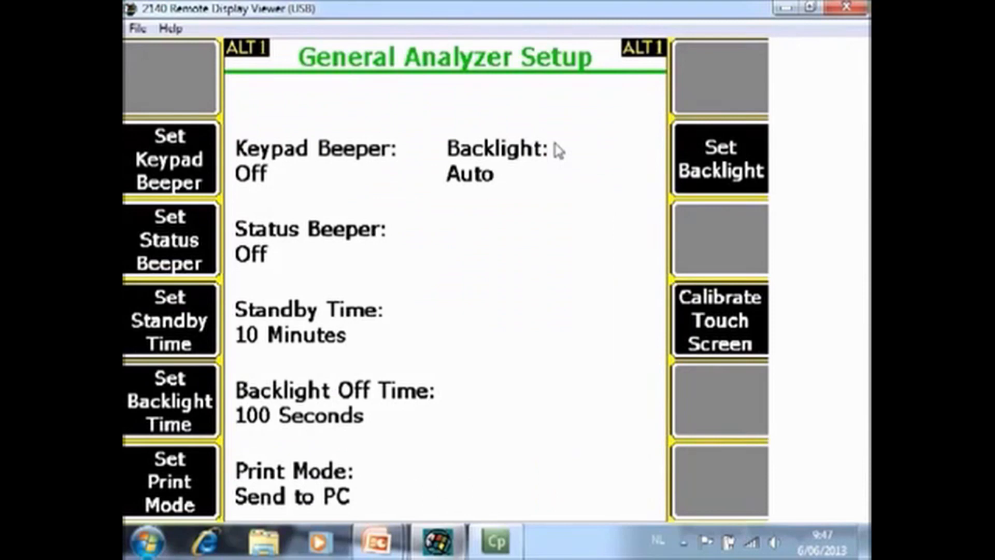
{"action": "mouse_move", "coordinate": [558, 118]}
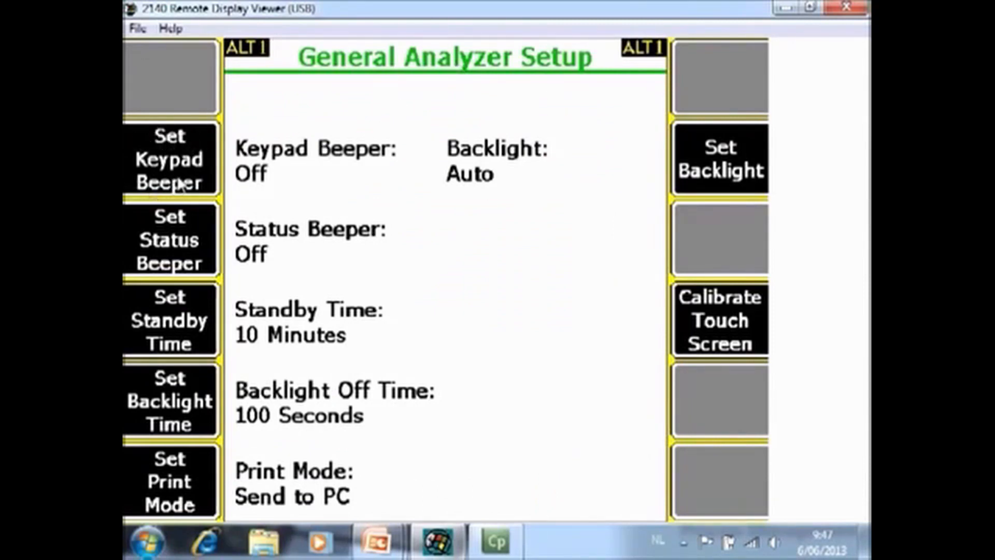
{"action": "mouse_move", "coordinate": [242, 197]}
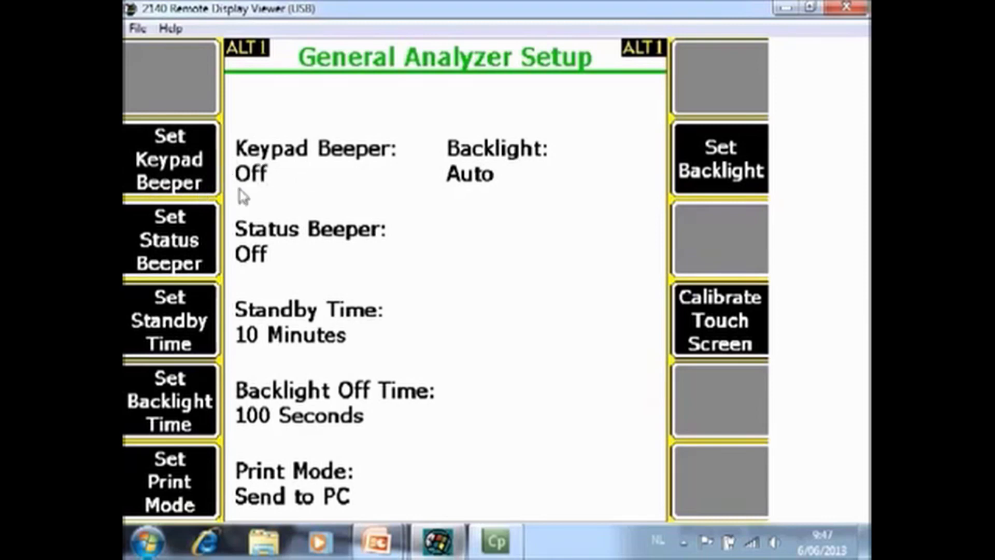
{"action": "mouse_move", "coordinate": [284, 194]}
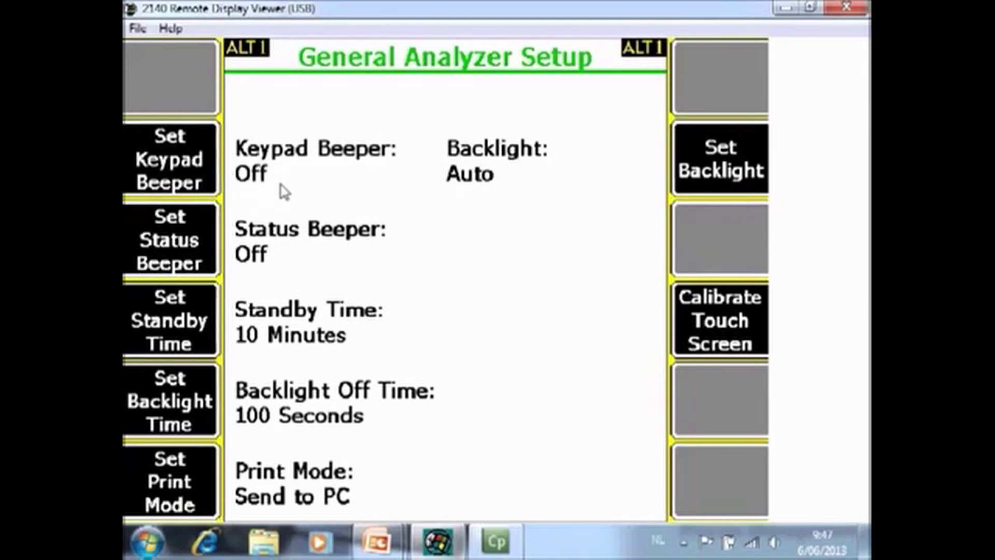
{"action": "mouse_move", "coordinate": [361, 167]}
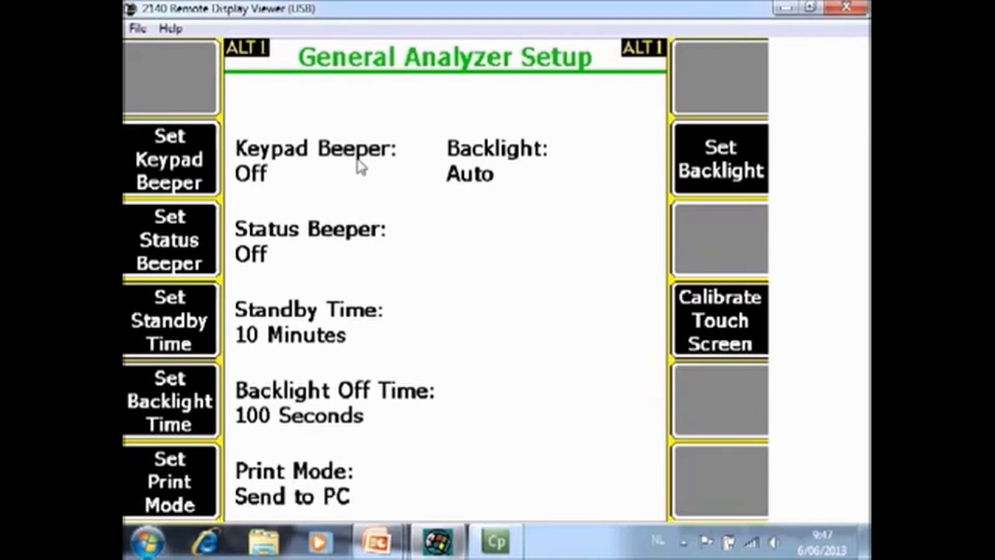
{"action": "left_click", "coordinate": [169, 159]}
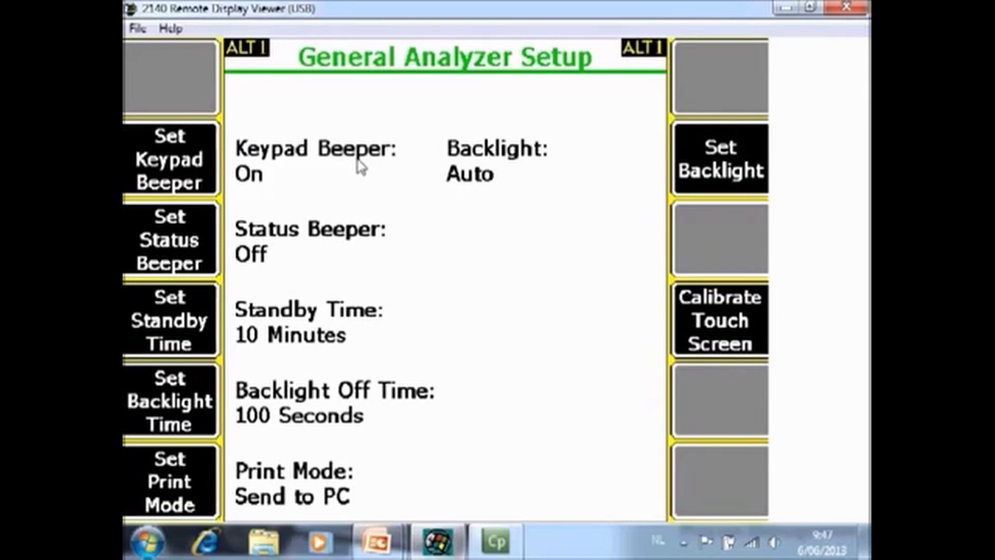
{"action": "left_click", "coordinate": [169, 159]}
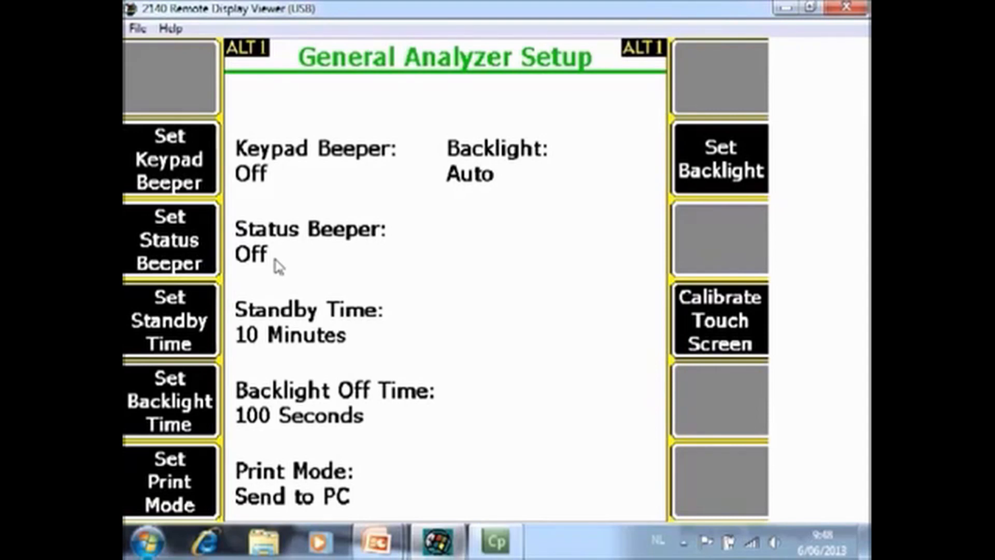
{"action": "mouse_move", "coordinate": [209, 349]}
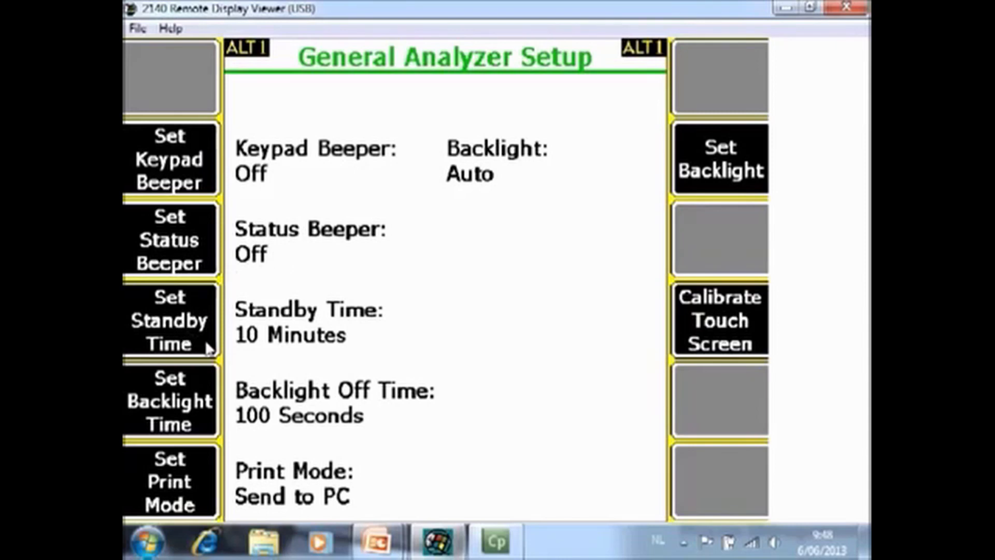
{"action": "mouse_move", "coordinate": [247, 366]}
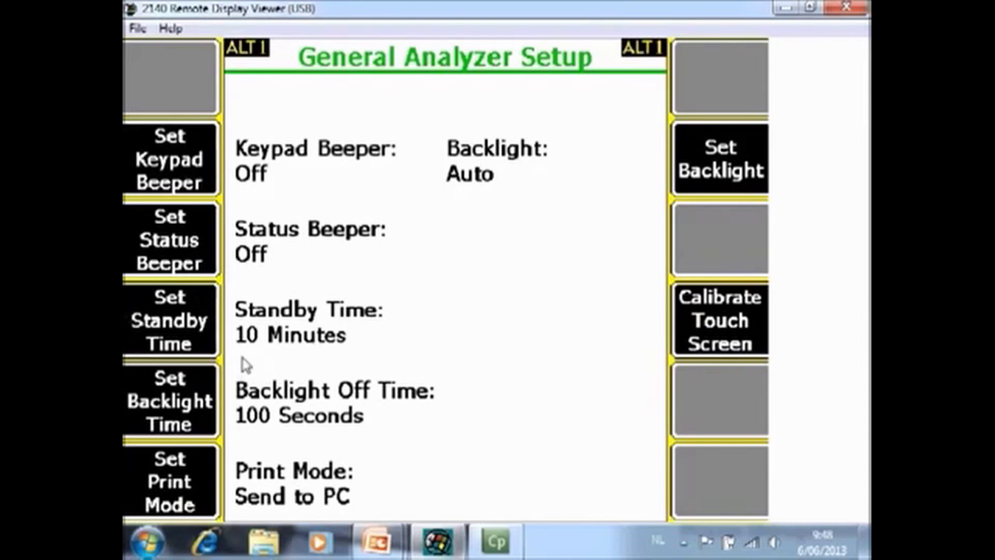
{"action": "mouse_move", "coordinate": [394, 340]}
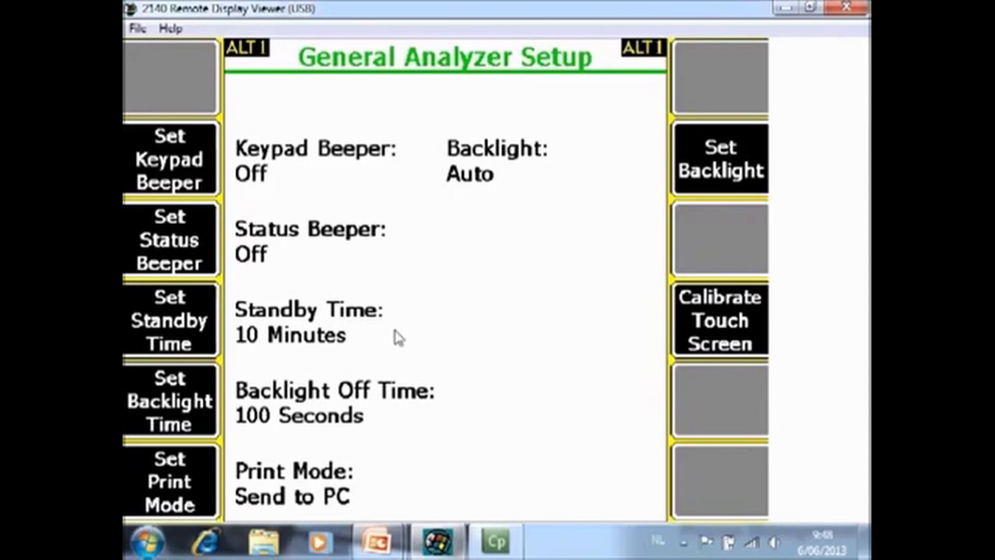
{"action": "mouse_move", "coordinate": [260, 407]}
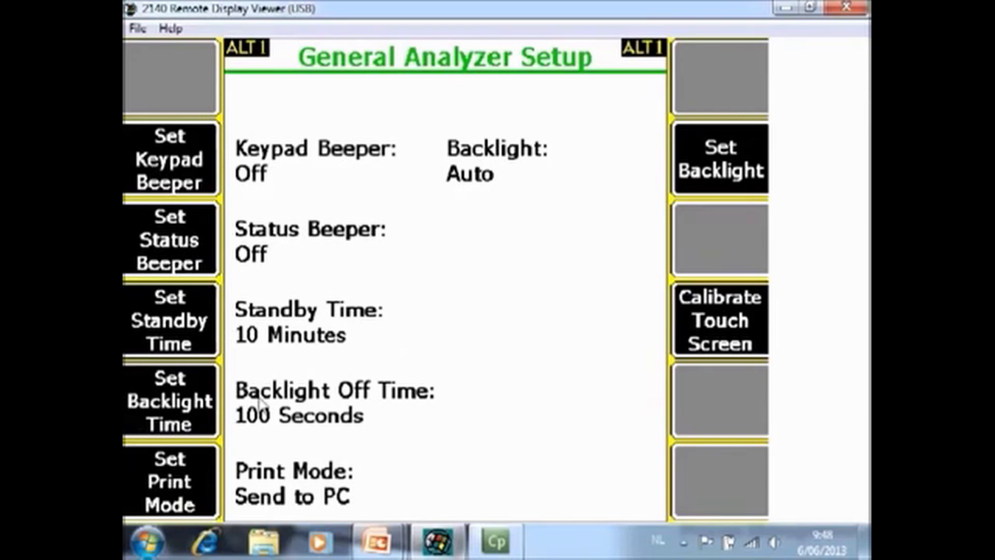
{"action": "mouse_move", "coordinate": [262, 432]}
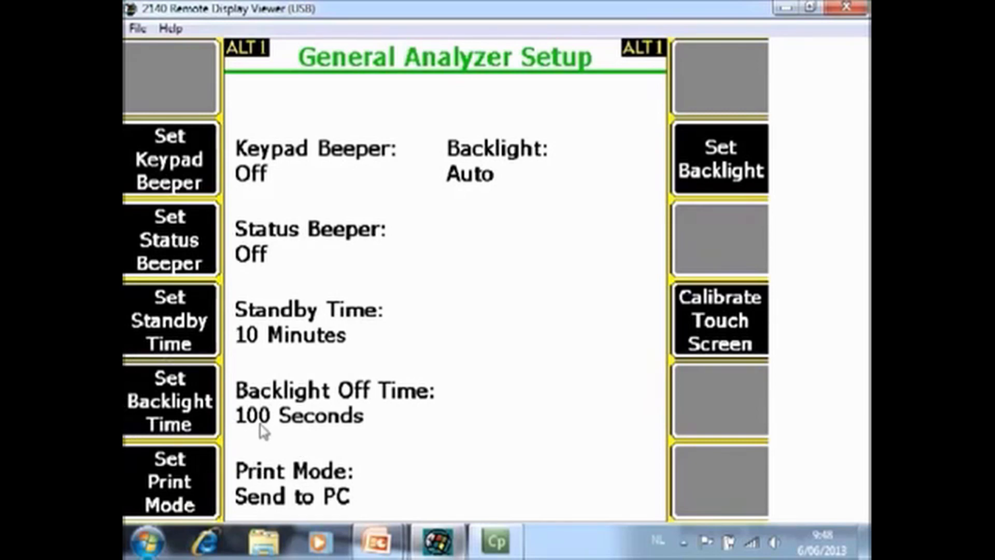
{"action": "mouse_move", "coordinate": [377, 428]}
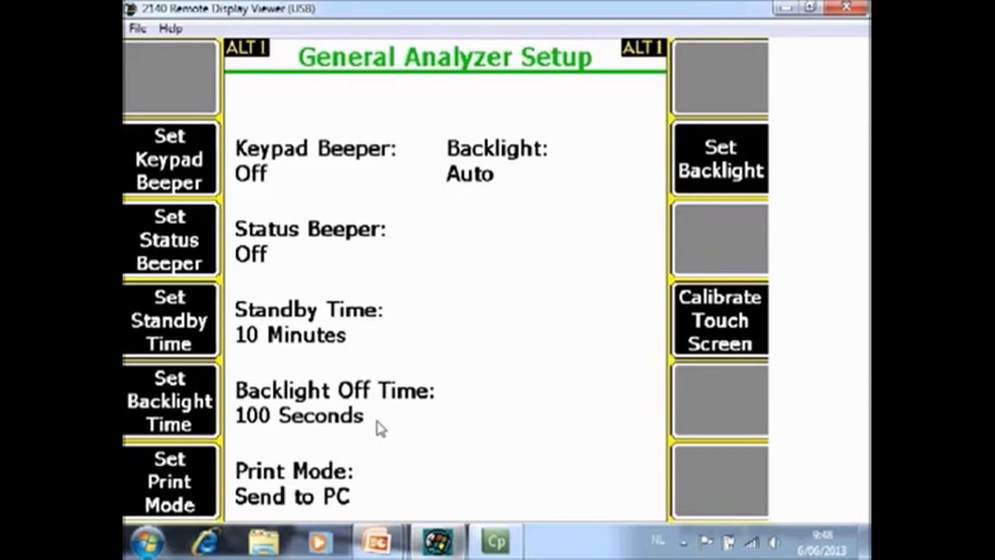
{"action": "mouse_move", "coordinate": [290, 470]}
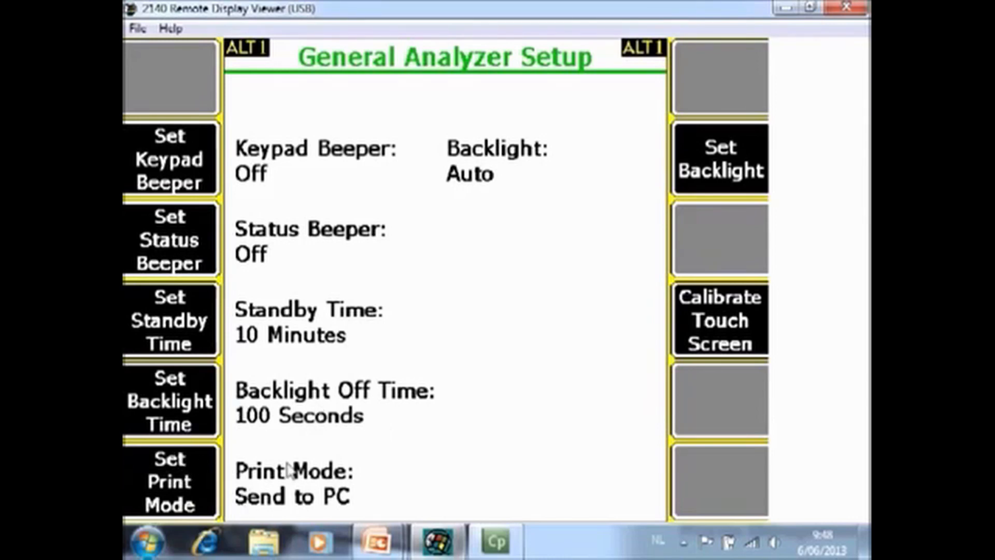
{"action": "left_click", "coordinate": [169, 480]}
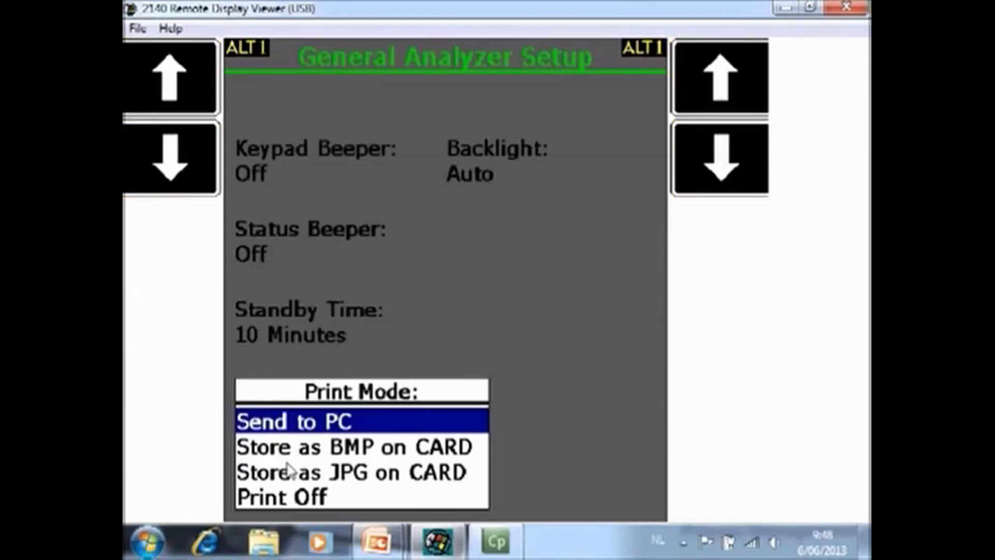
{"action": "mouse_move", "coordinate": [315, 425]}
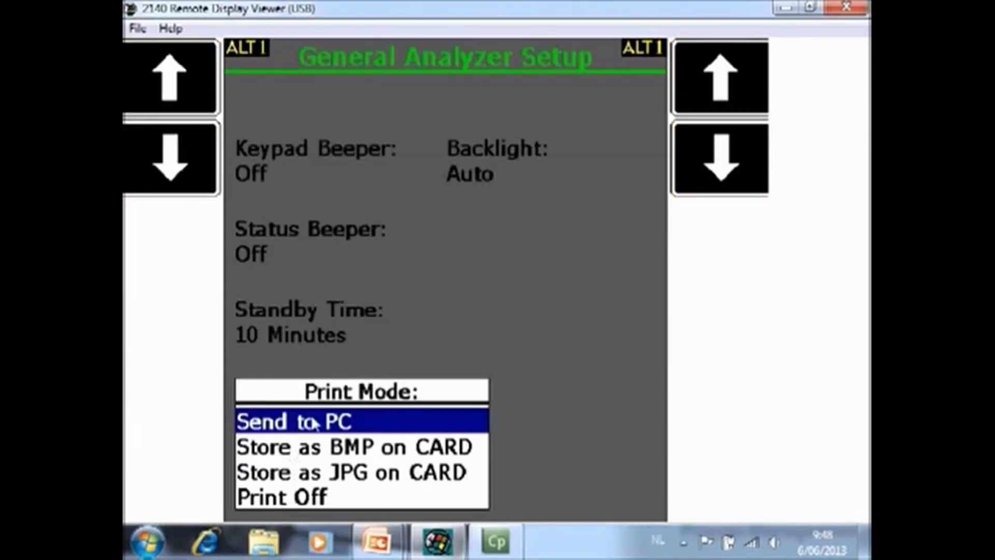
{"action": "mouse_move", "coordinate": [381, 425]}
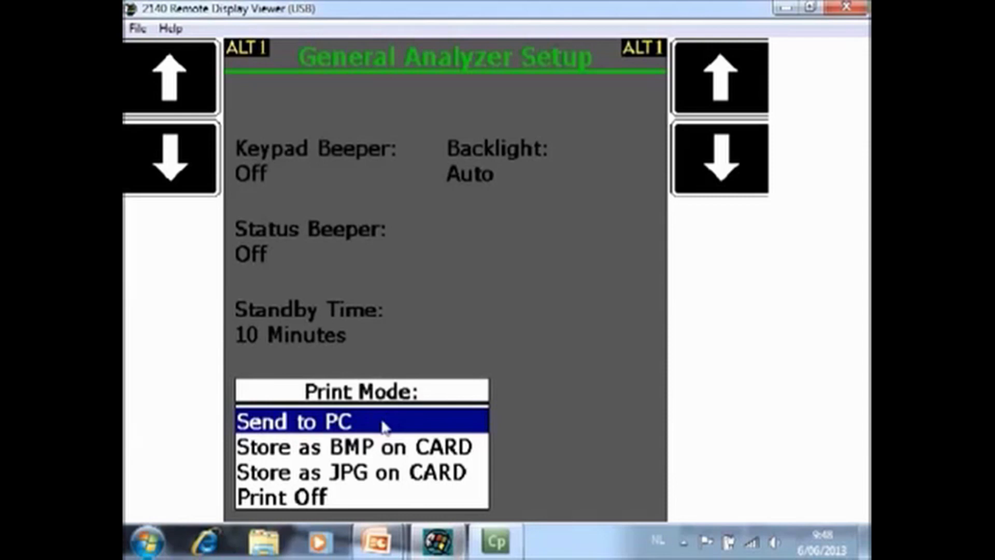
{"action": "mouse_move", "coordinate": [362, 425]}
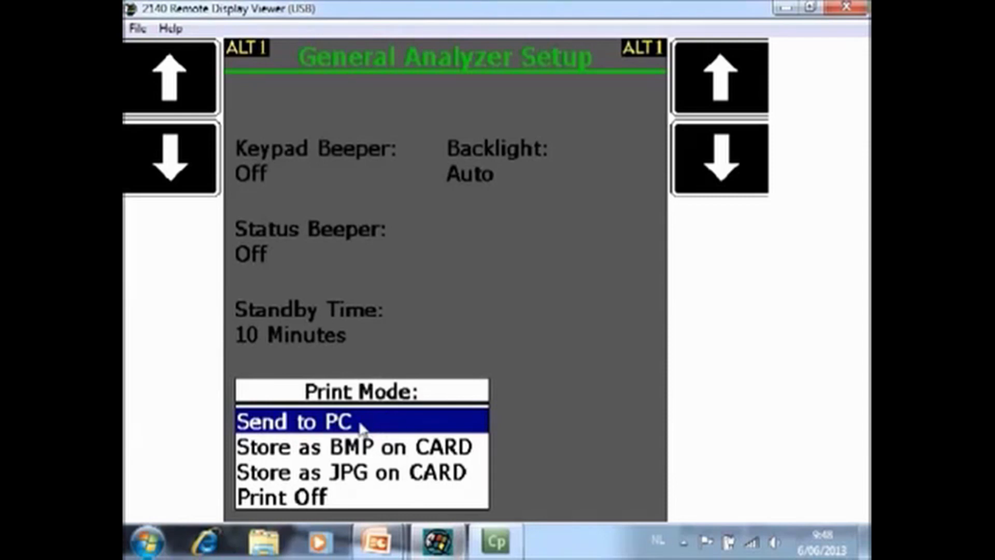
{"action": "mouse_move", "coordinate": [365, 426]}
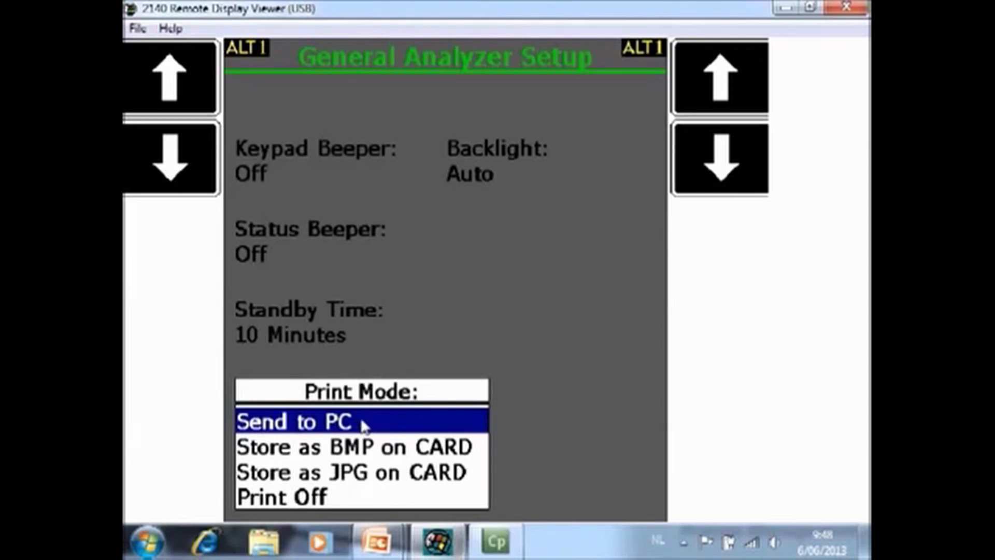
{"action": "mouse_move", "coordinate": [320, 452]}
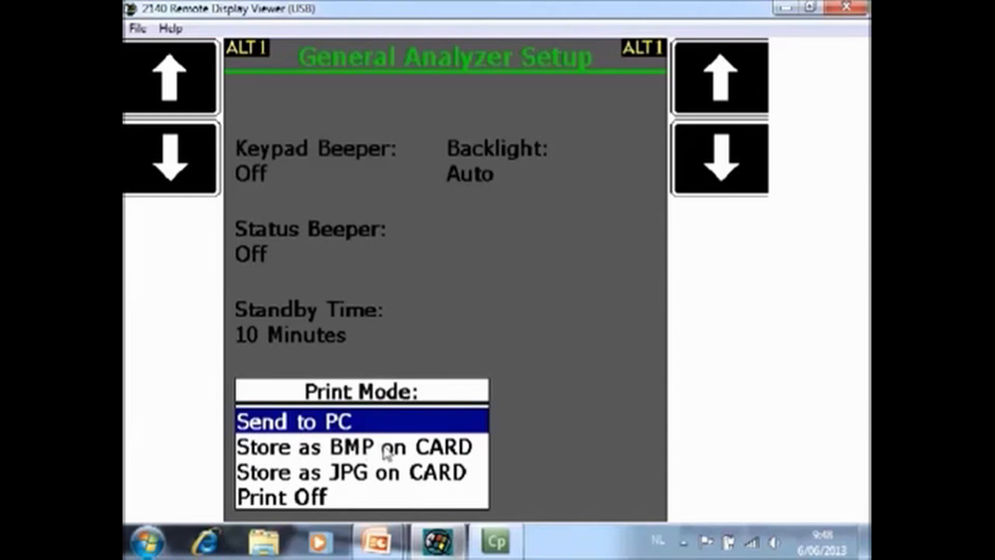
{"action": "mouse_move", "coordinate": [299, 503]}
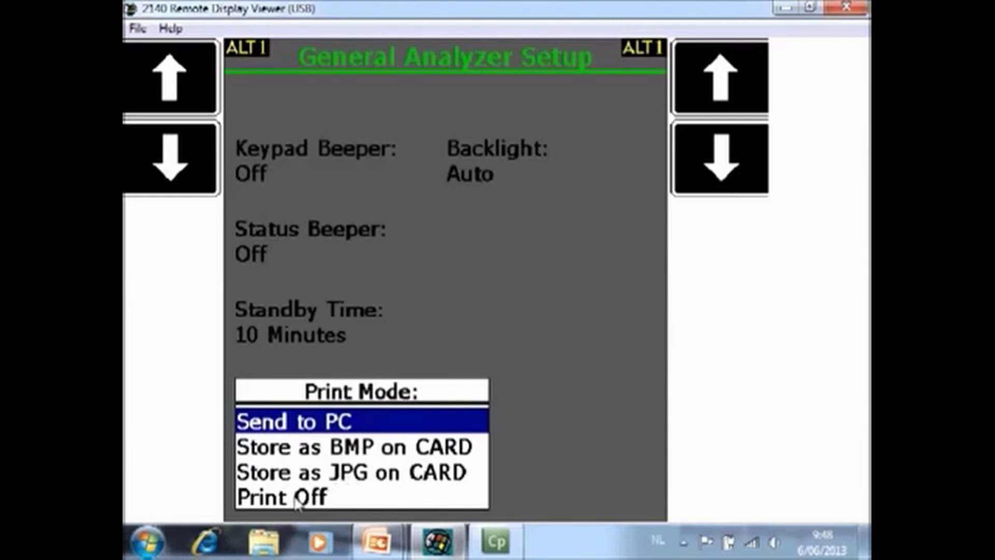
{"action": "mouse_move", "coordinate": [349, 511]}
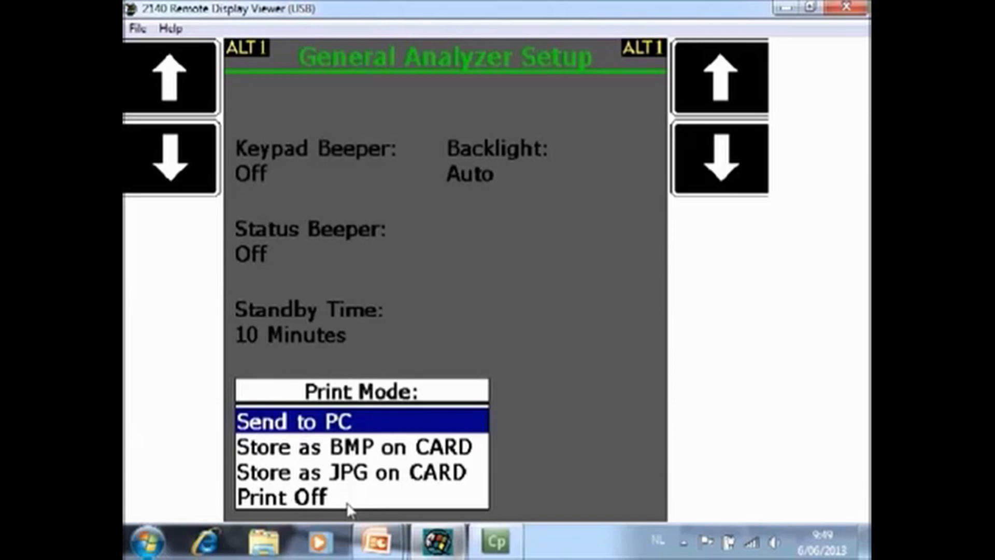
{"action": "mouse_move", "coordinate": [392, 466]}
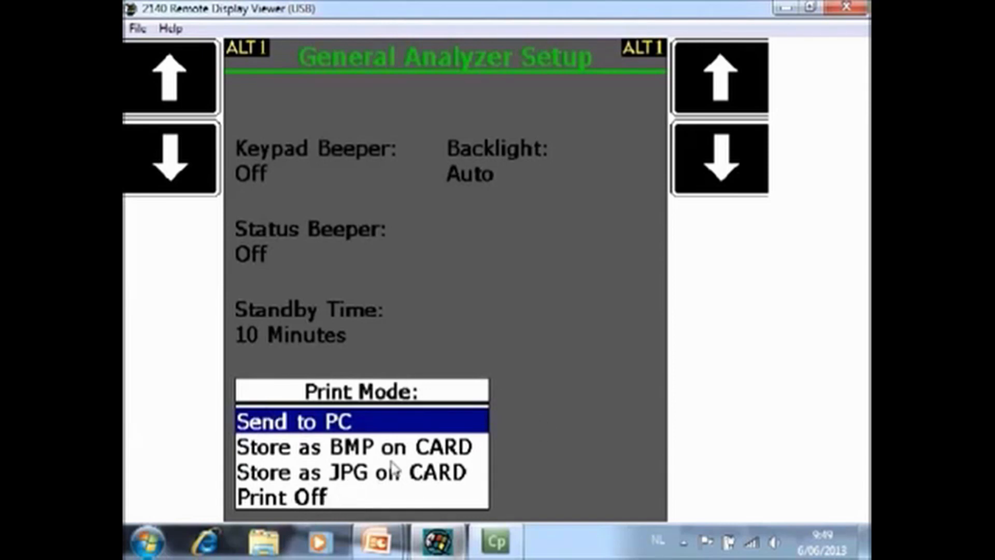
{"action": "left_click", "coordinate": [294, 421]}
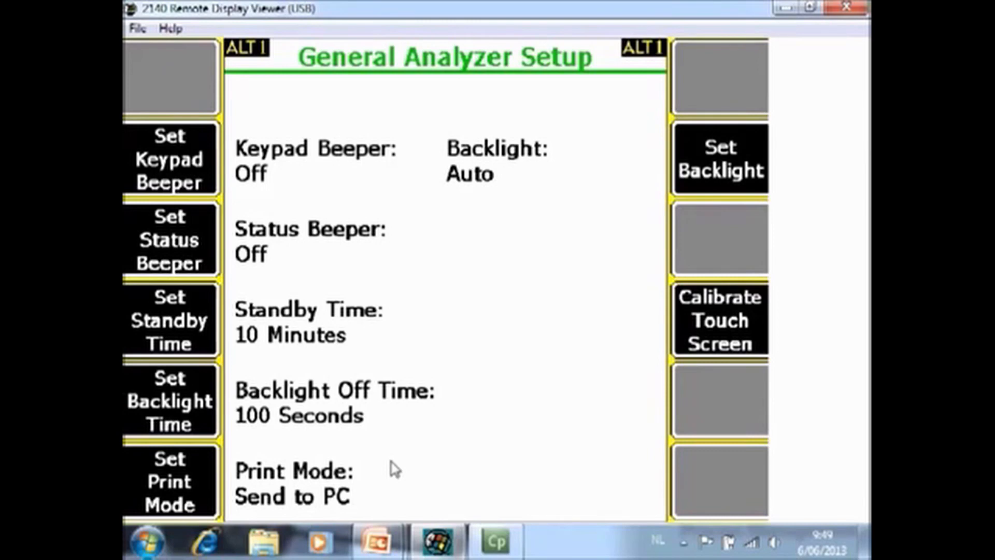
Keep the backlight at Auto, then move to the second page of setup options.
{"action": "left_click", "coordinate": [719, 158]}
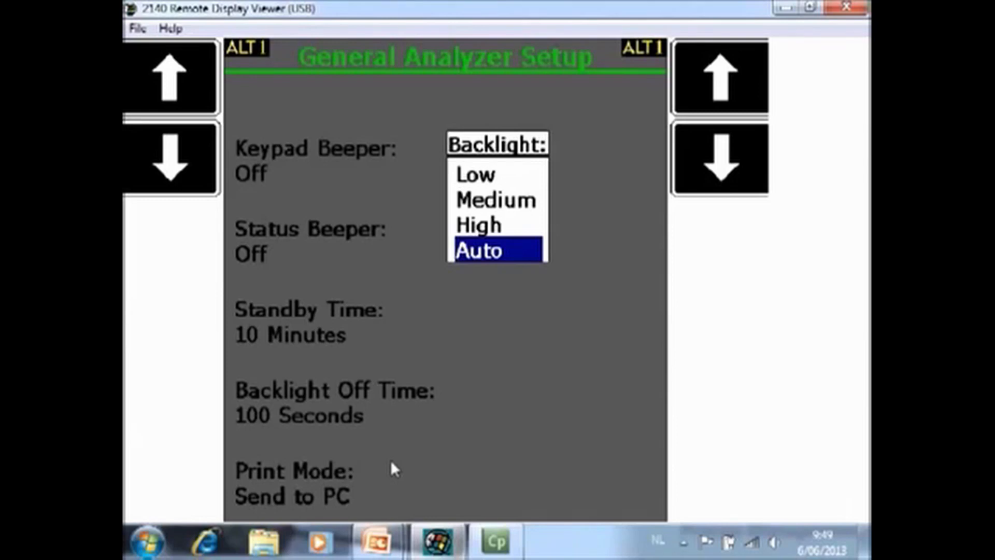
{"action": "left_click", "coordinate": [479, 250]}
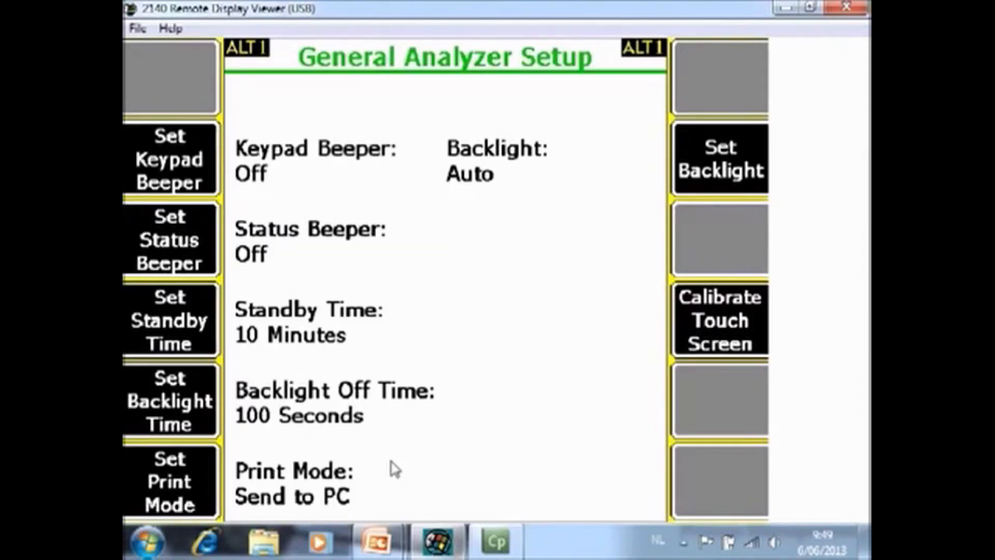
{"action": "mouse_move", "coordinate": [611, 200]}
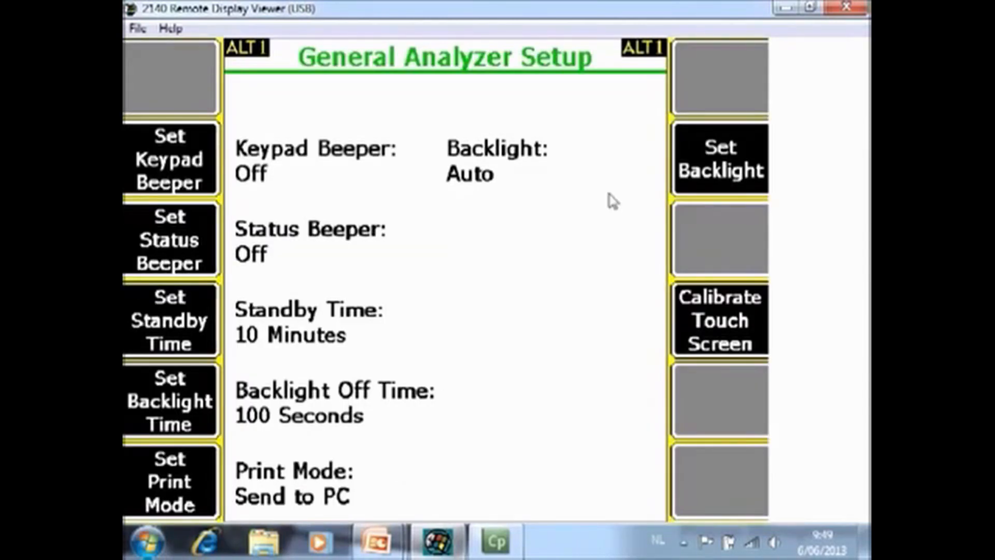
{"action": "mouse_move", "coordinate": [651, 106]}
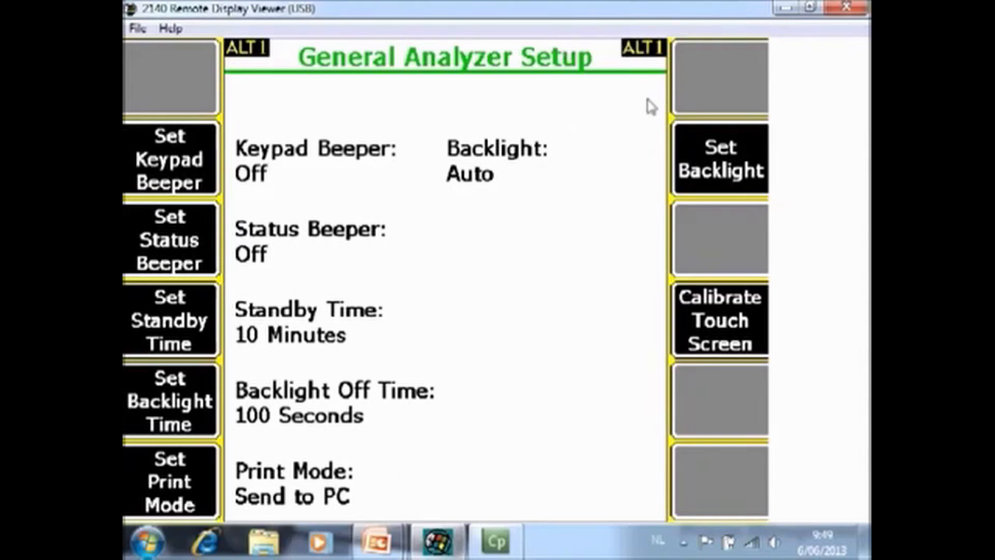
{"action": "left_click", "coordinate": [643, 48]}
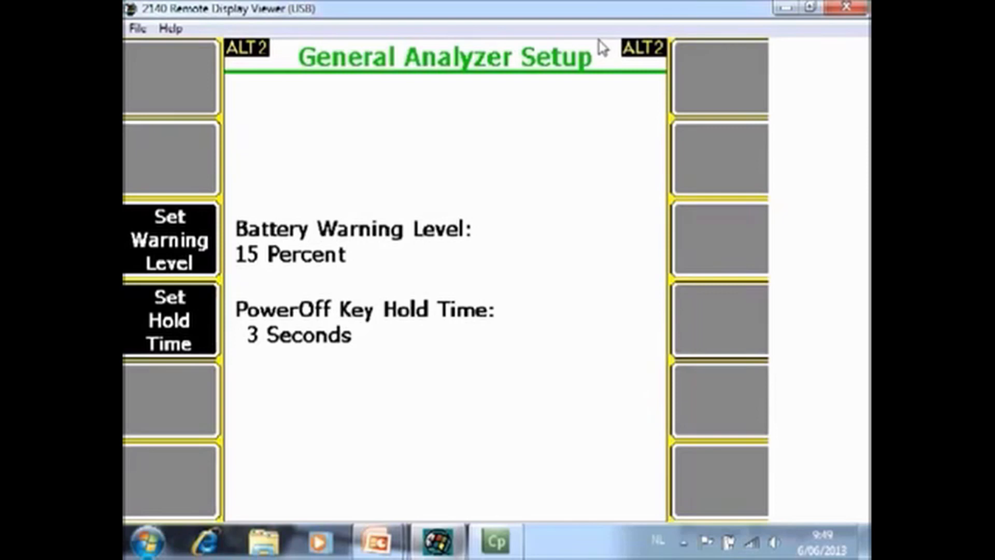
{"action": "mouse_move", "coordinate": [290, 268]}
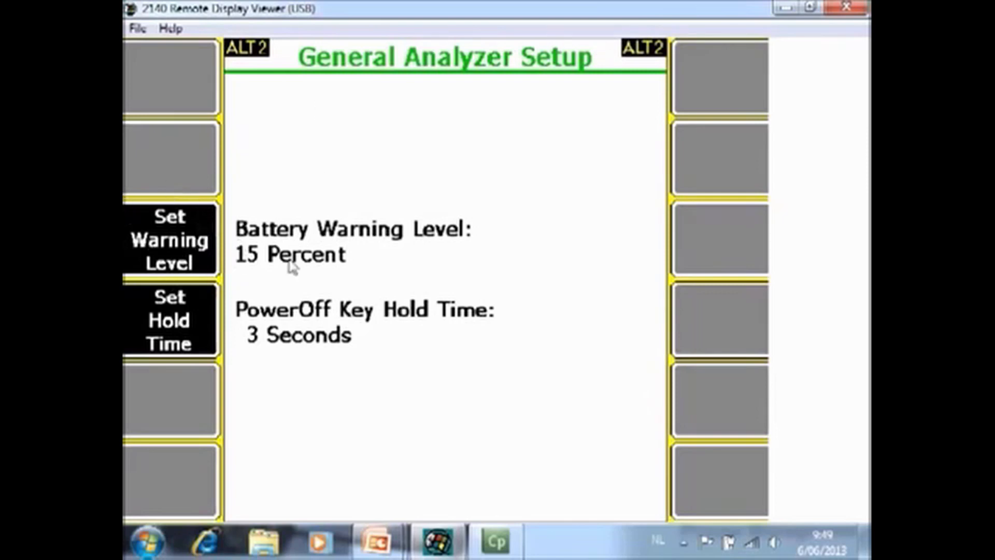
{"action": "mouse_move", "coordinate": [300, 269]}
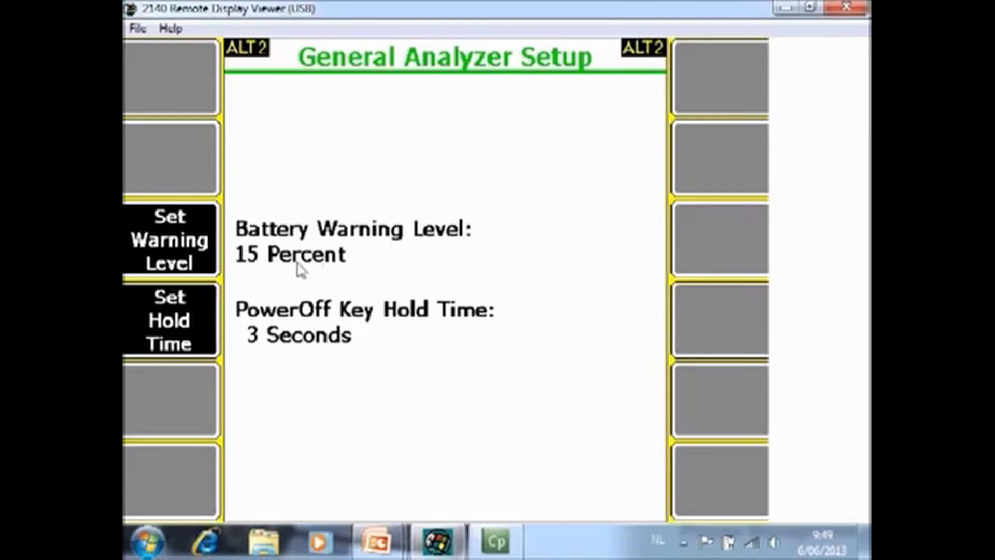
{"action": "mouse_move", "coordinate": [355, 267]}
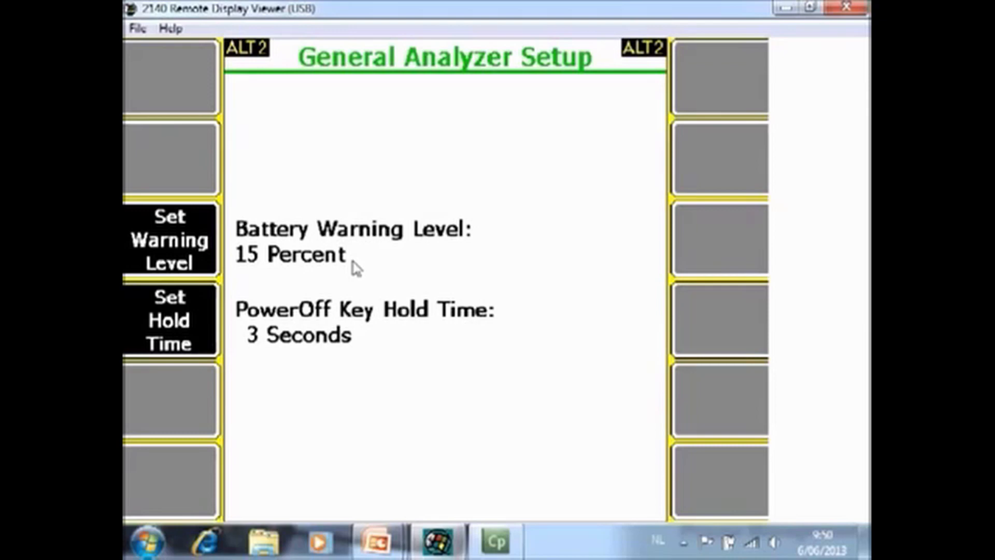
{"action": "mouse_move", "coordinate": [141, 349]}
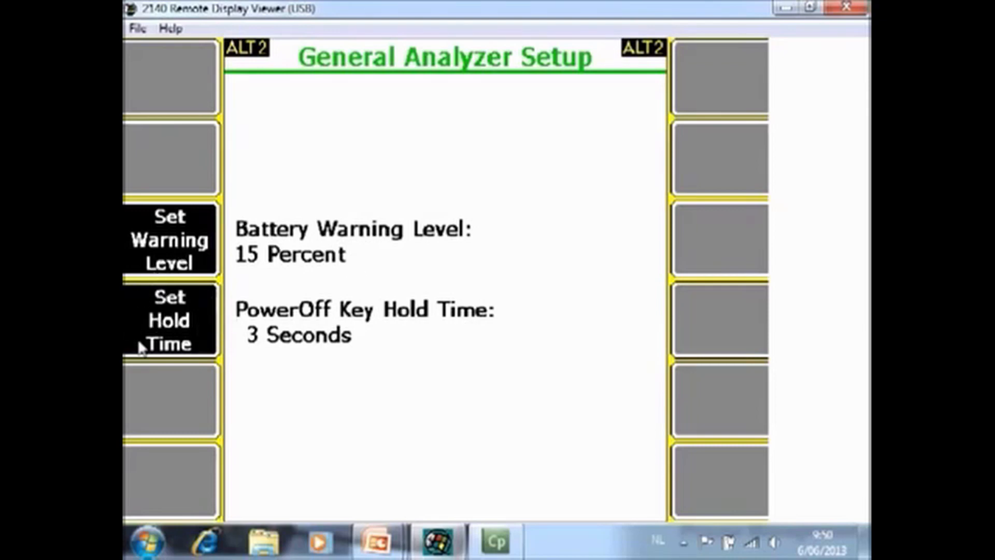
{"action": "mouse_move", "coordinate": [386, 352]}
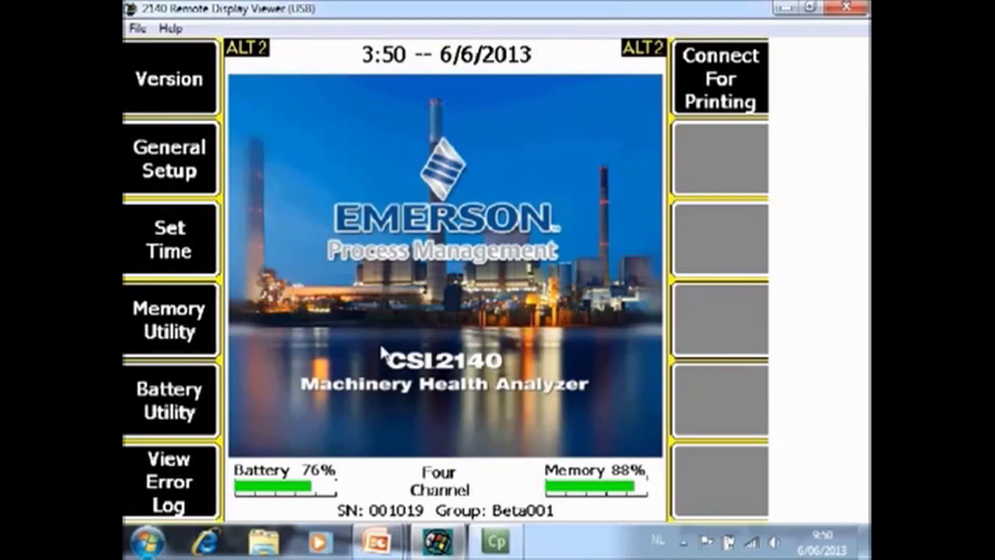
{"action": "mouse_move", "coordinate": [191, 247]}
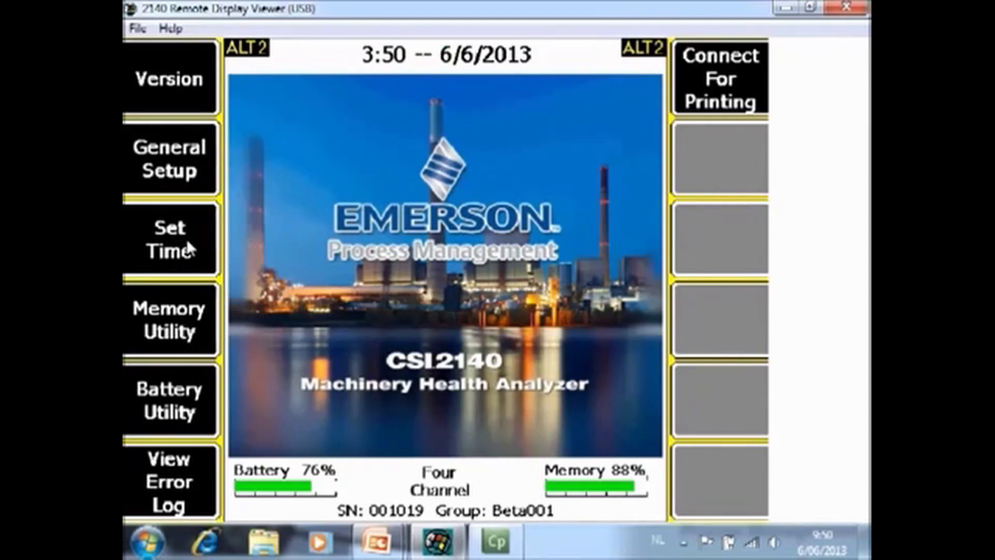
Enter Memory Utility and show Internal Memory Info with 857280 KB (88%) free.
{"action": "left_click", "coordinate": [169, 239]}
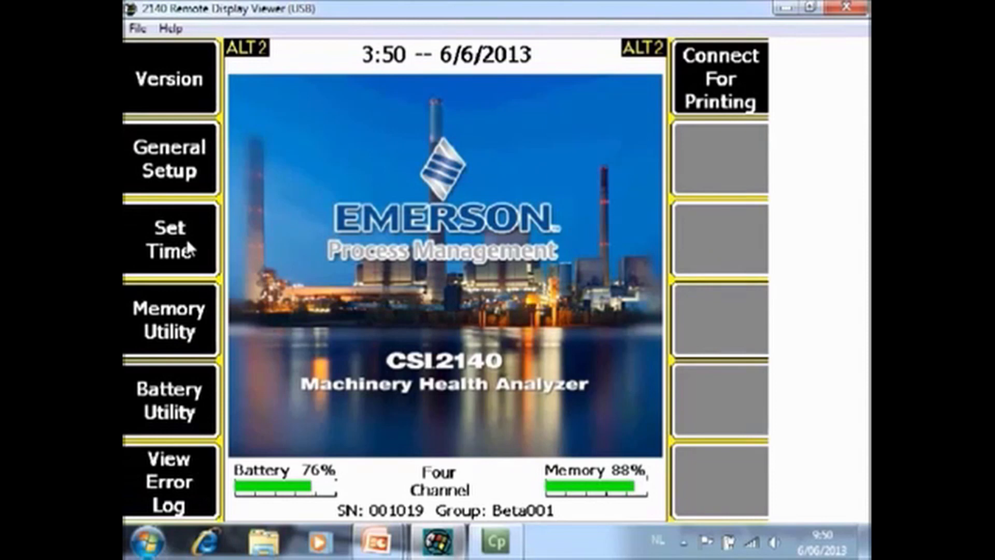
{"action": "left_click", "coordinate": [169, 320]}
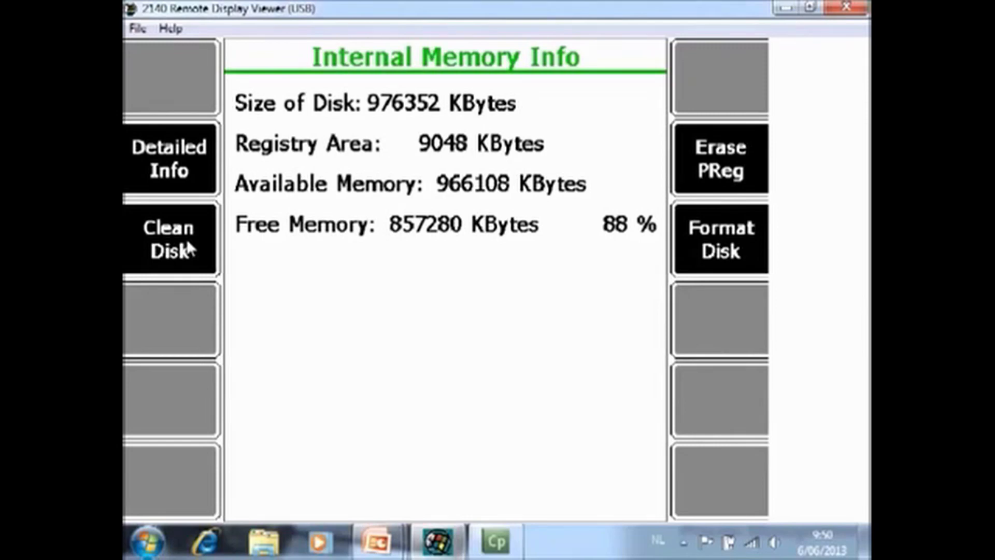
{"action": "mouse_move", "coordinate": [475, 237]}
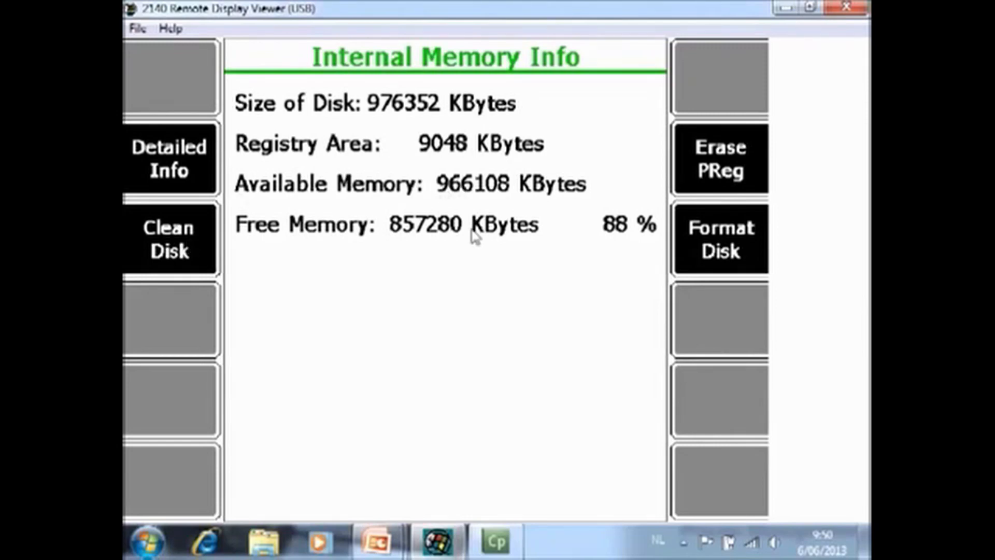
{"action": "mouse_move", "coordinate": [686, 239]}
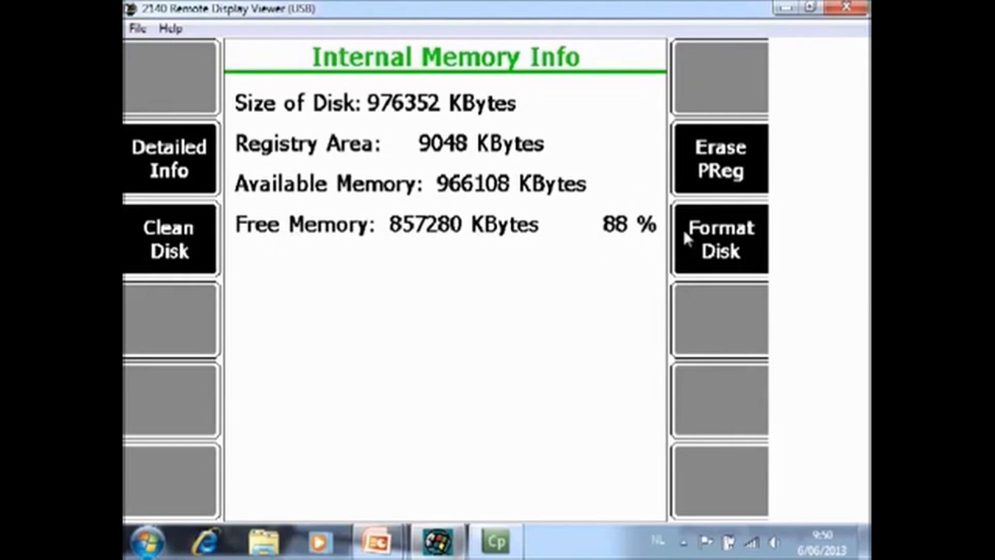
{"action": "mouse_move", "coordinate": [638, 205]}
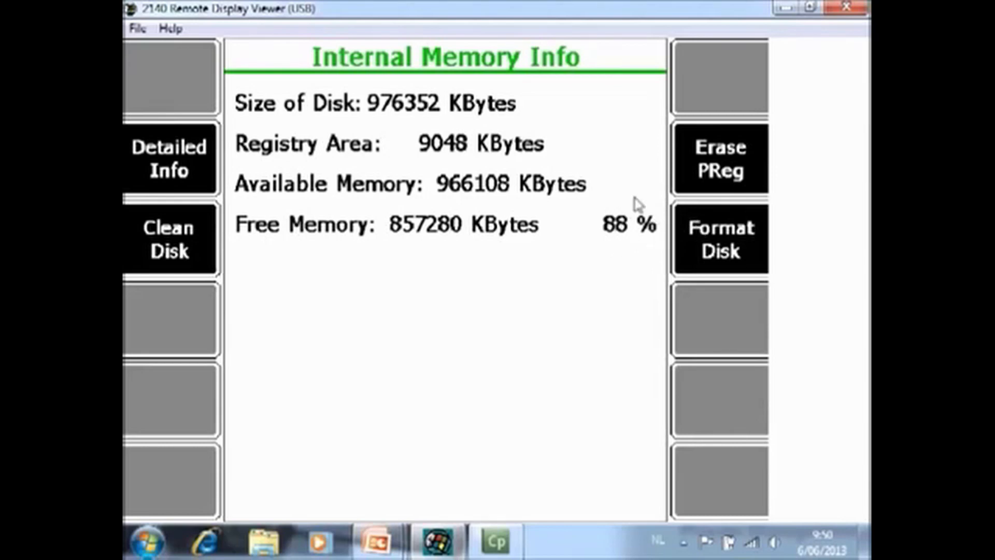
{"action": "mouse_move", "coordinate": [678, 253]}
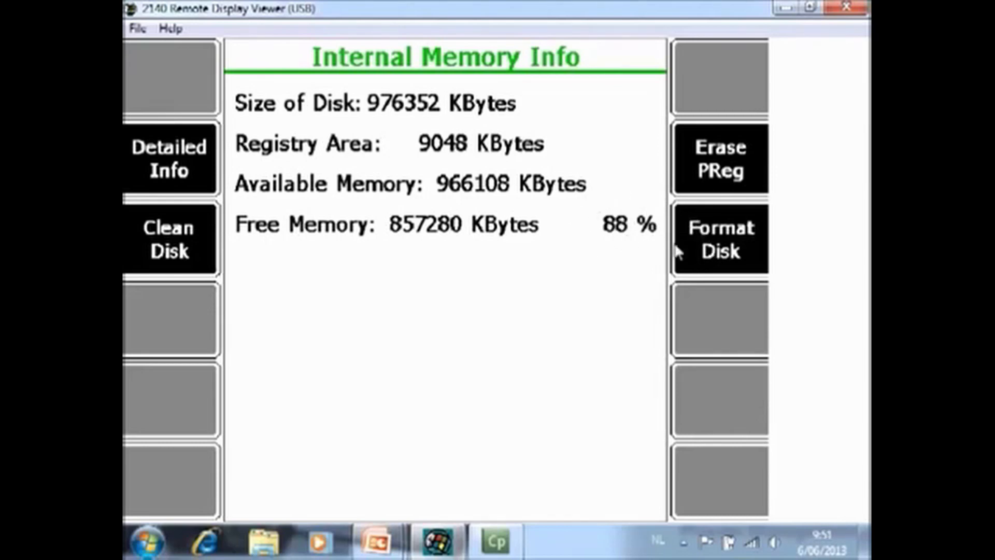
{"action": "mouse_move", "coordinate": [610, 254]}
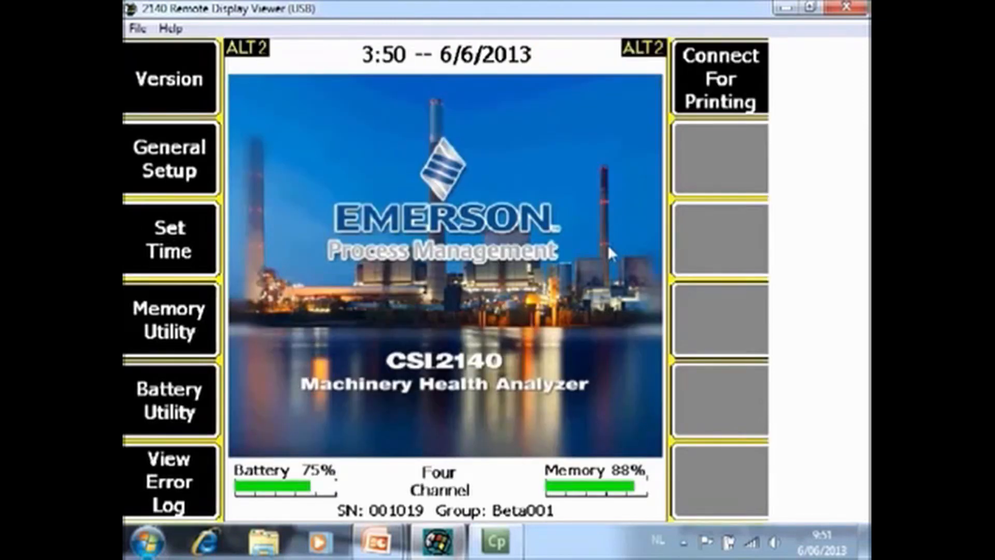
Show the Battery Status readout: 75% charge, 7.7 volts, 24.0 °C.
{"action": "left_click", "coordinate": [168, 400]}
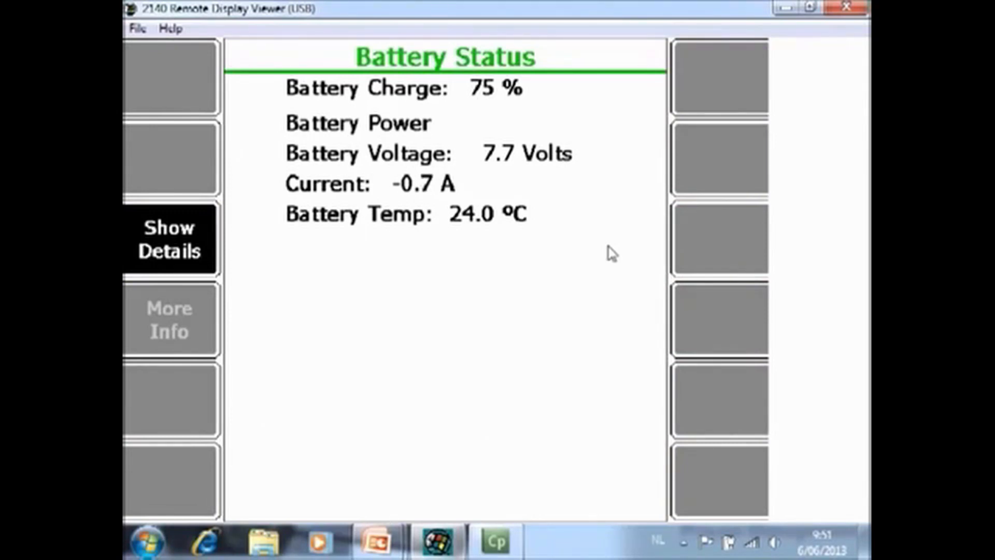
{"action": "mouse_move", "coordinate": [523, 111]}
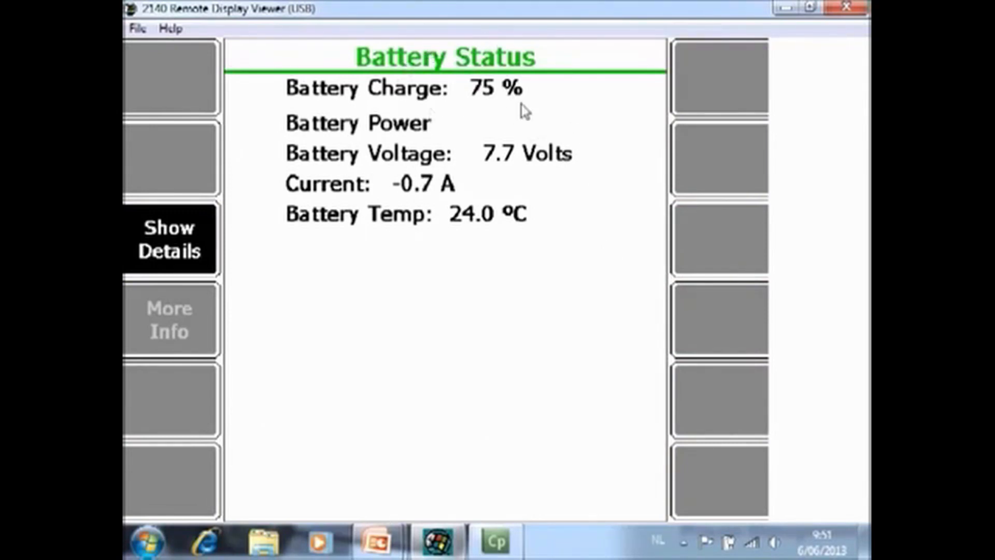
{"action": "mouse_move", "coordinate": [508, 73]}
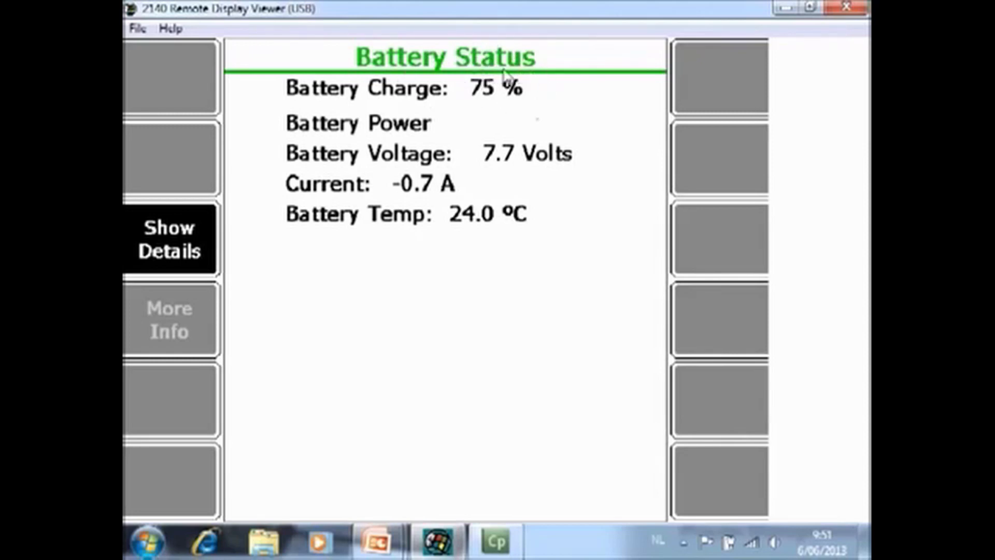
{"action": "mouse_move", "coordinate": [552, 113]}
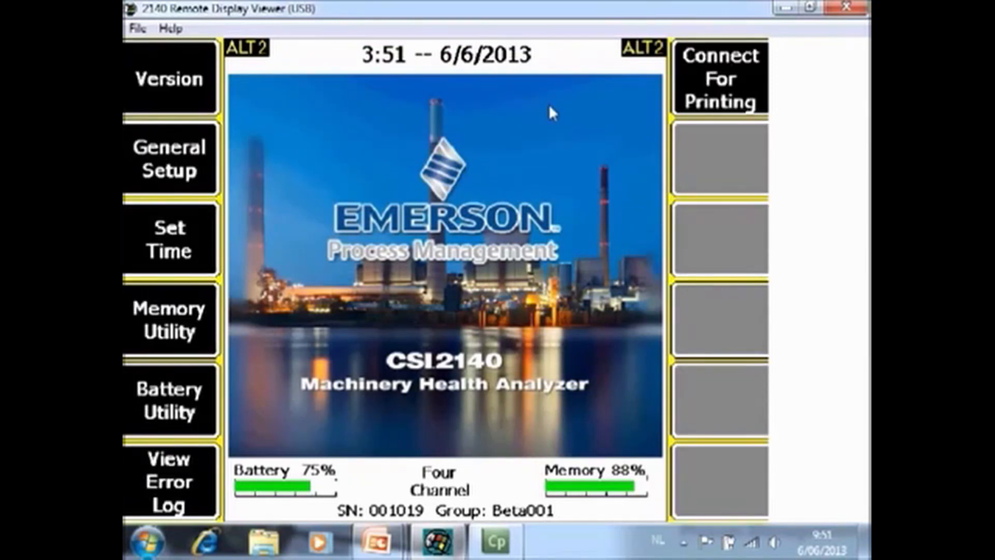
{"action": "left_click", "coordinate": [169, 480]}
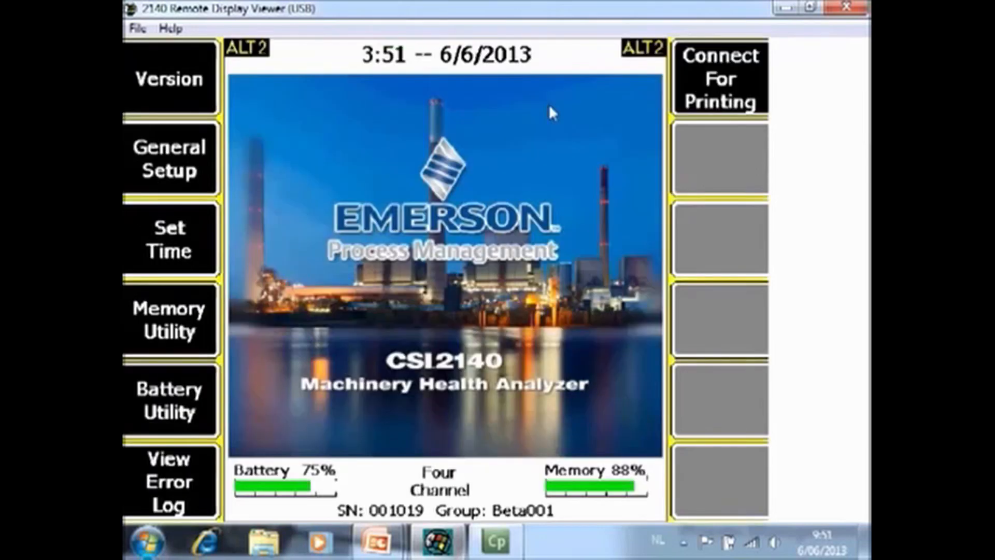
{"action": "mouse_move", "coordinate": [703, 69]}
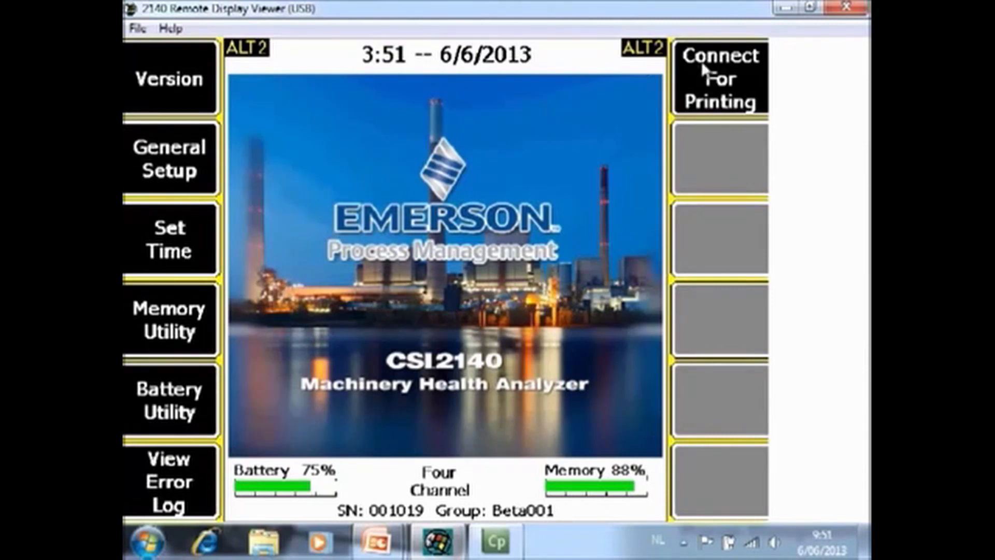
{"action": "mouse_move", "coordinate": [790, 72]}
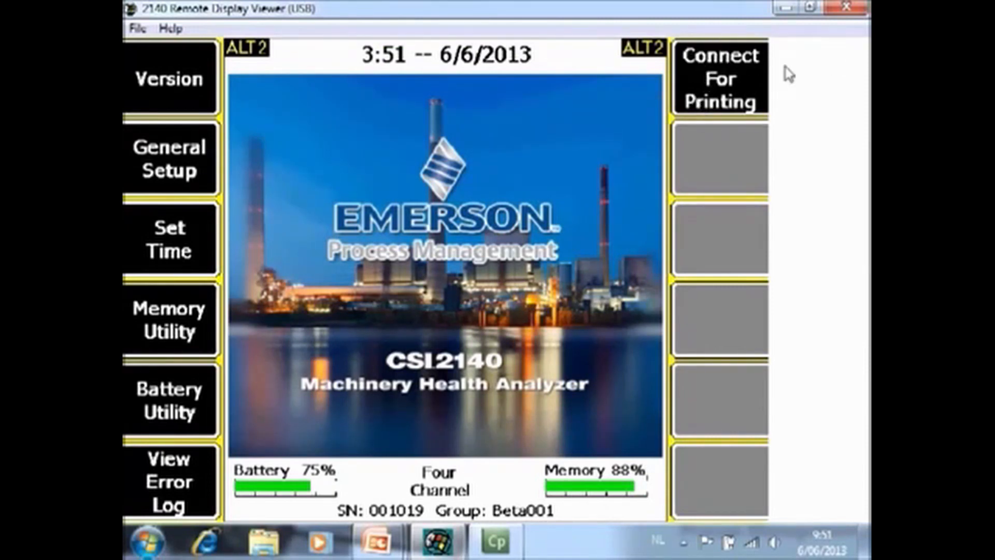
{"action": "mouse_move", "coordinate": [573, 322]}
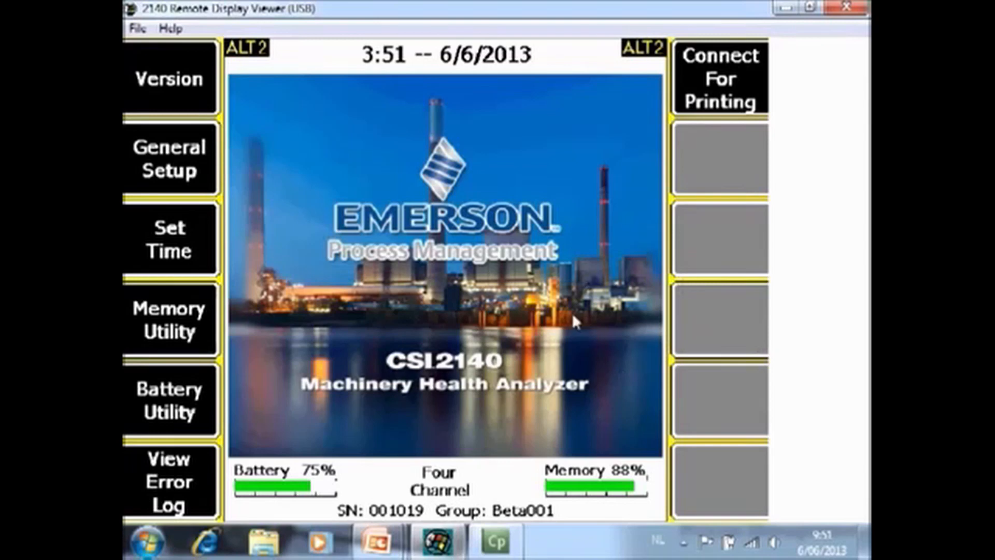
{"action": "mouse_move", "coordinate": [600, 343]}
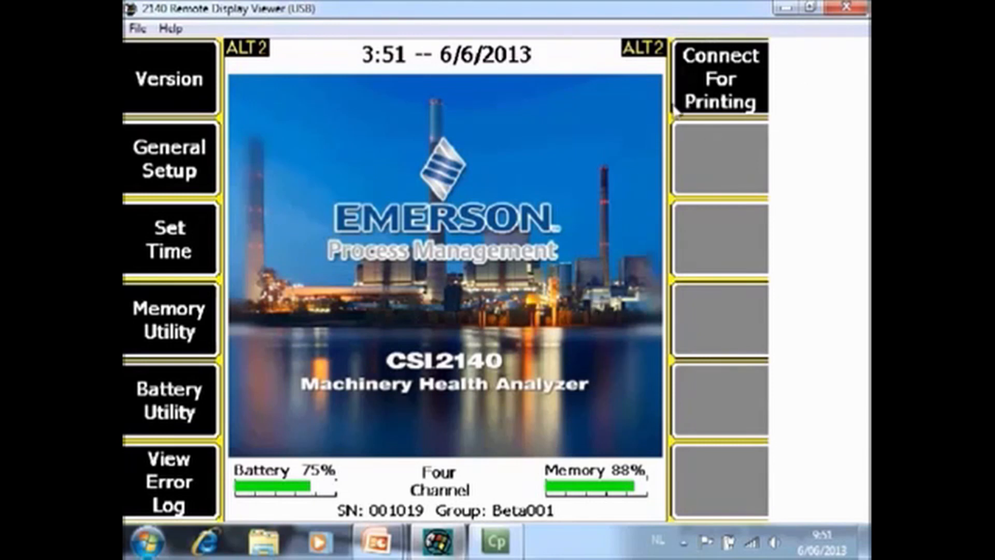
{"action": "mouse_move", "coordinate": [666, 171]}
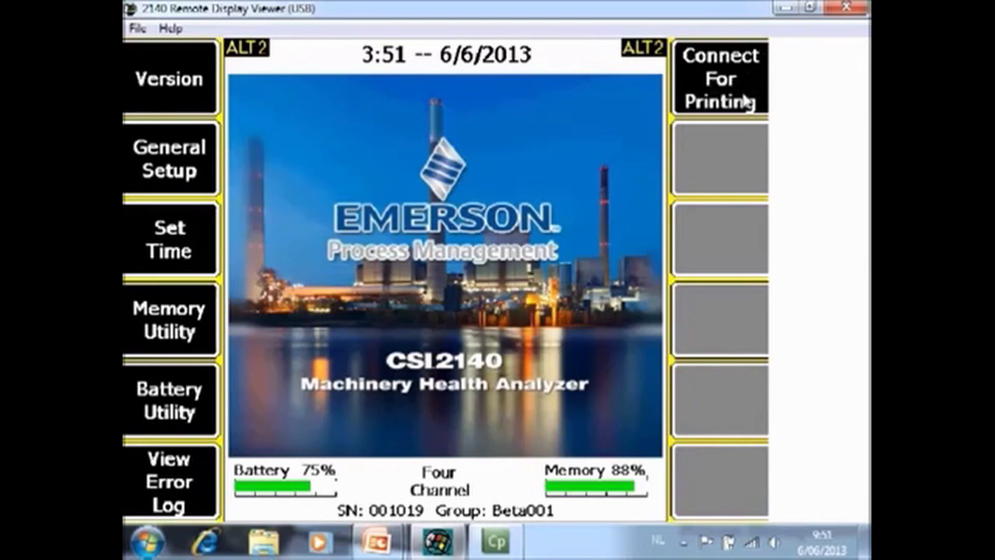
{"action": "mouse_move", "coordinate": [662, 157]}
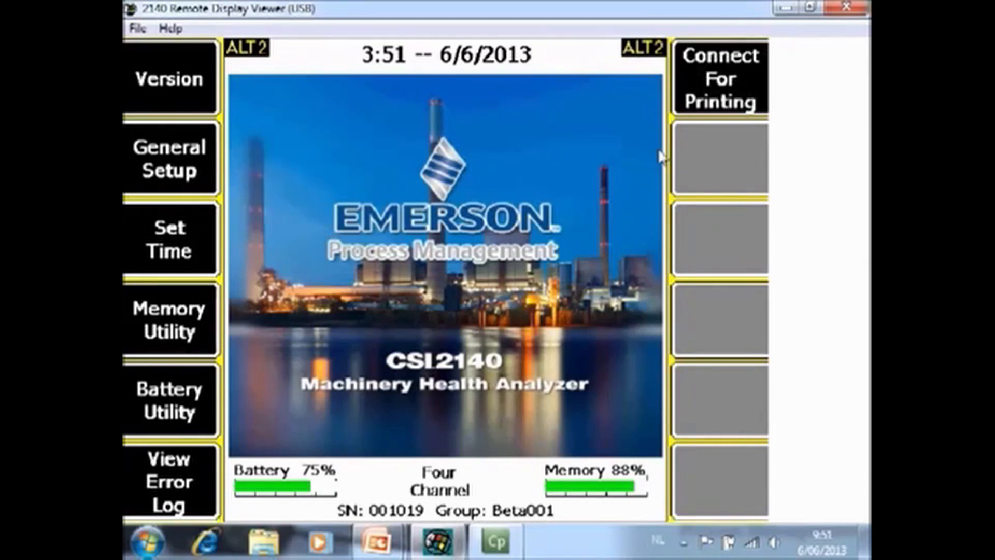